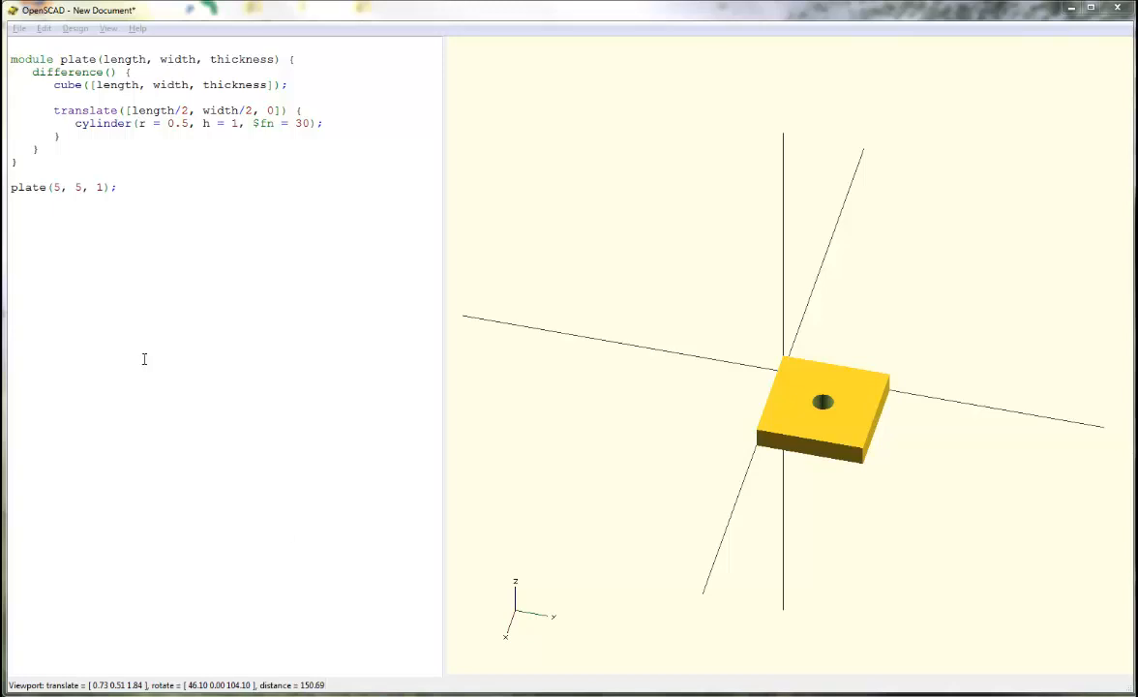
{"action": "mouse_move", "coordinate": [823, 430]}
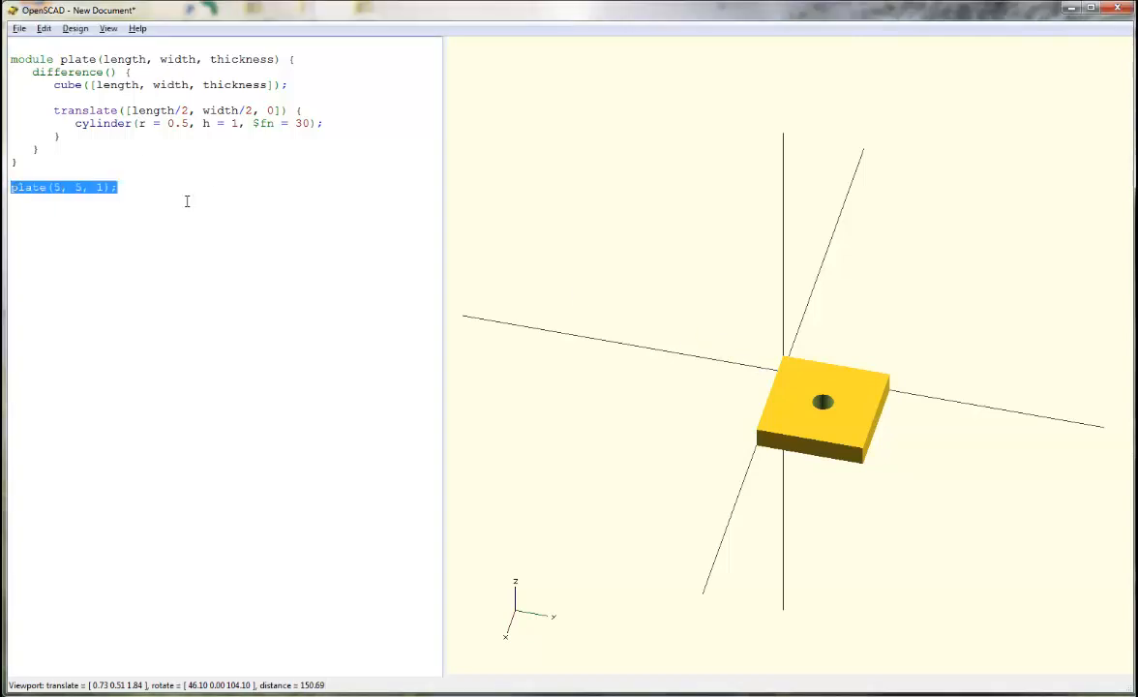
{"action": "mouse_move", "coordinate": [782, 395]}
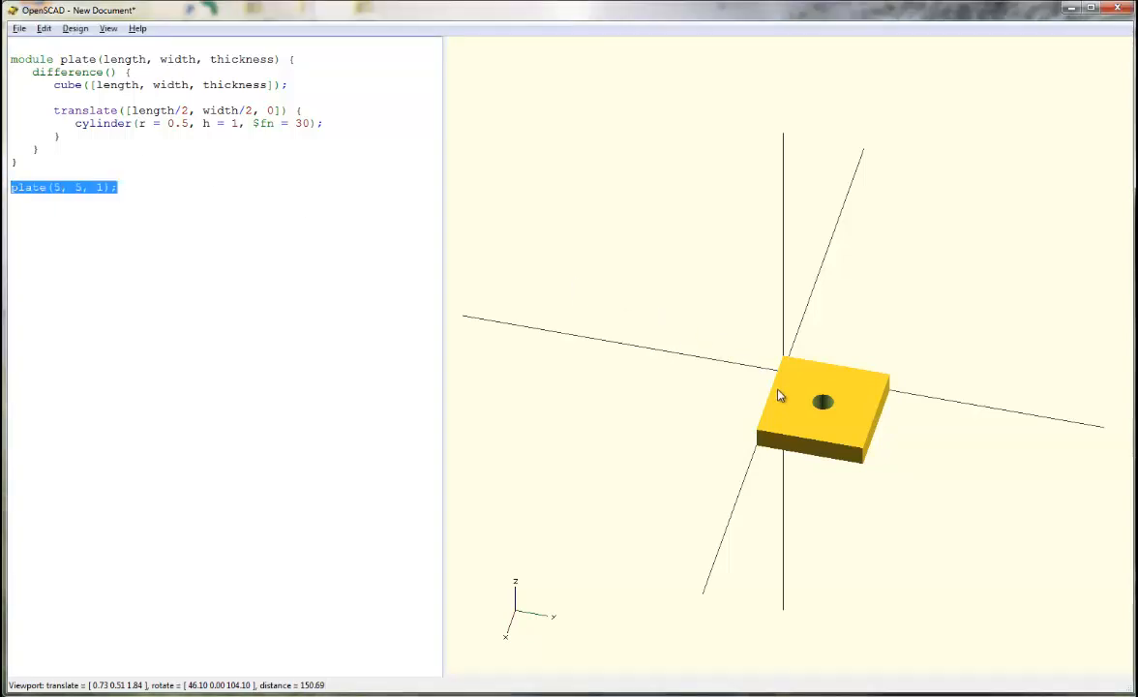
{"action": "mouse_move", "coordinate": [863, 410]}
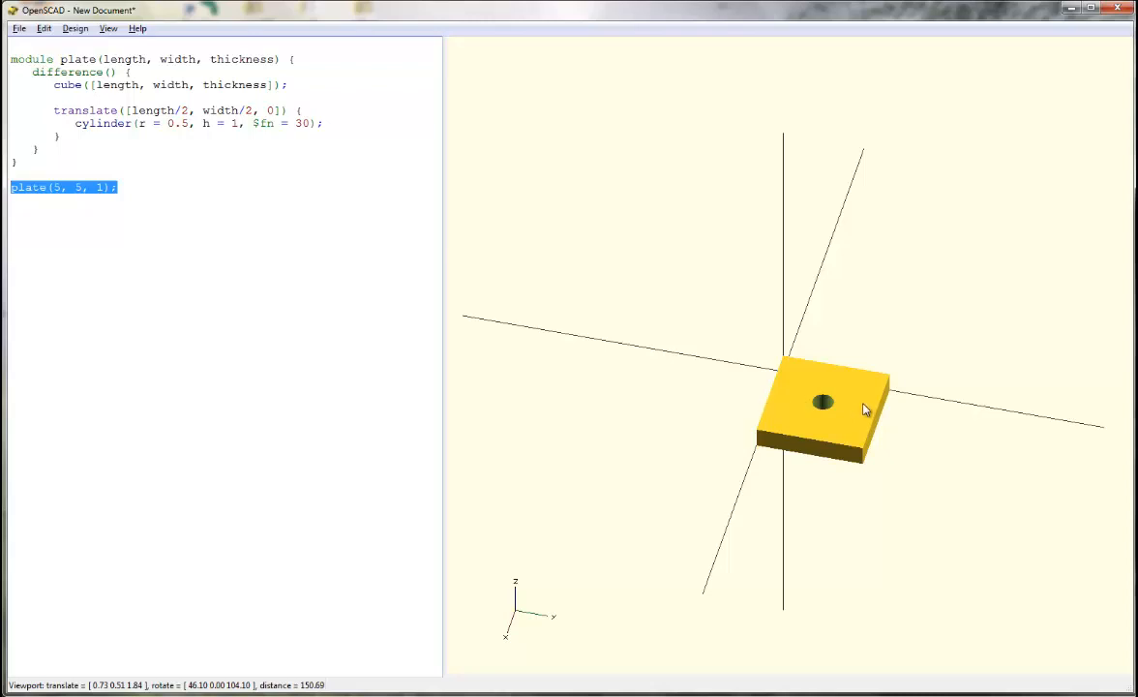
{"action": "mouse_move", "coordinate": [732, 321]}
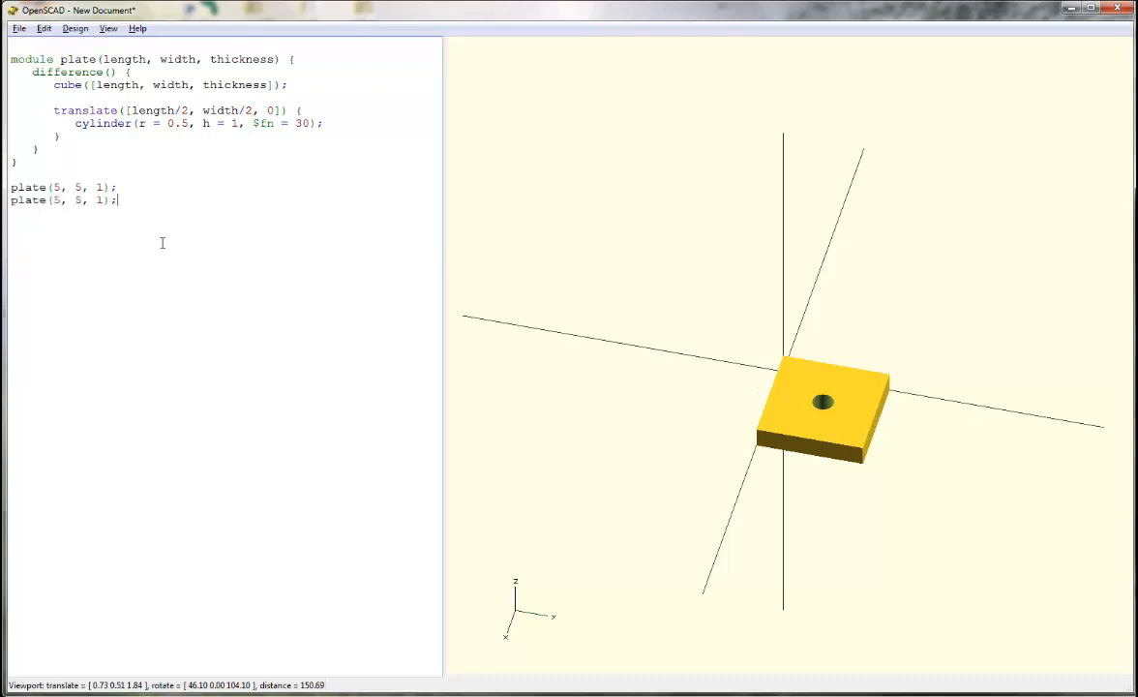
Wrap the second plate call in rotate(a = 90, v=[1, 0, 0]) to stand it upright
{"action": "type", "text": "rota"}
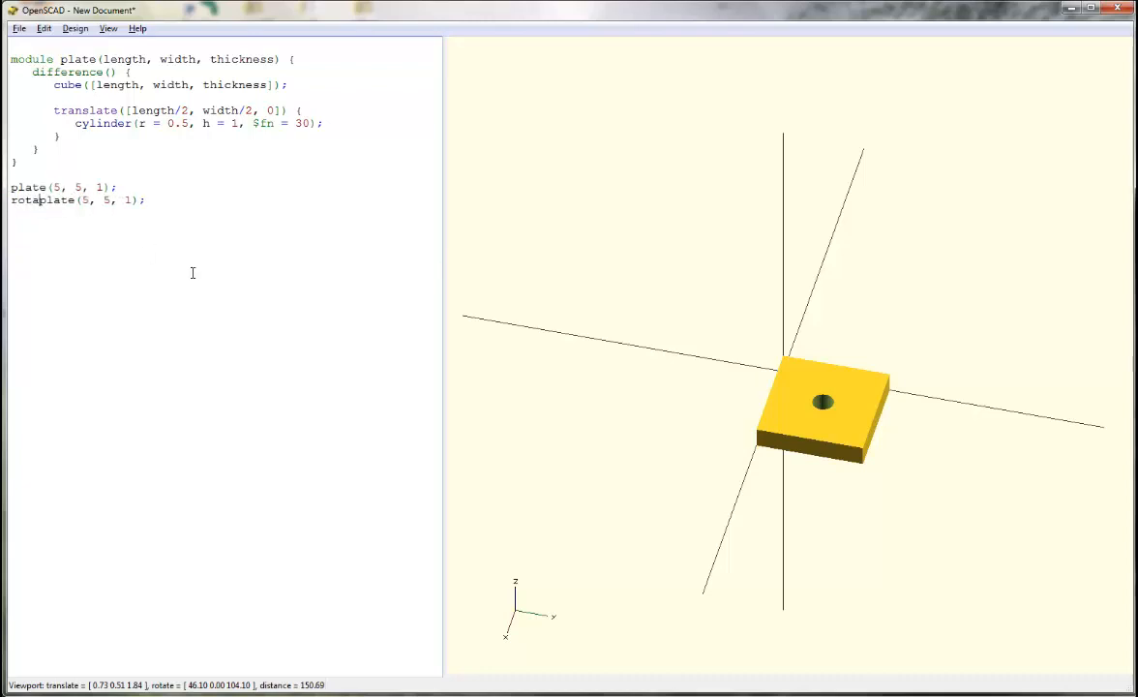
{"action": "type", "text": "(a = 90, v=["}
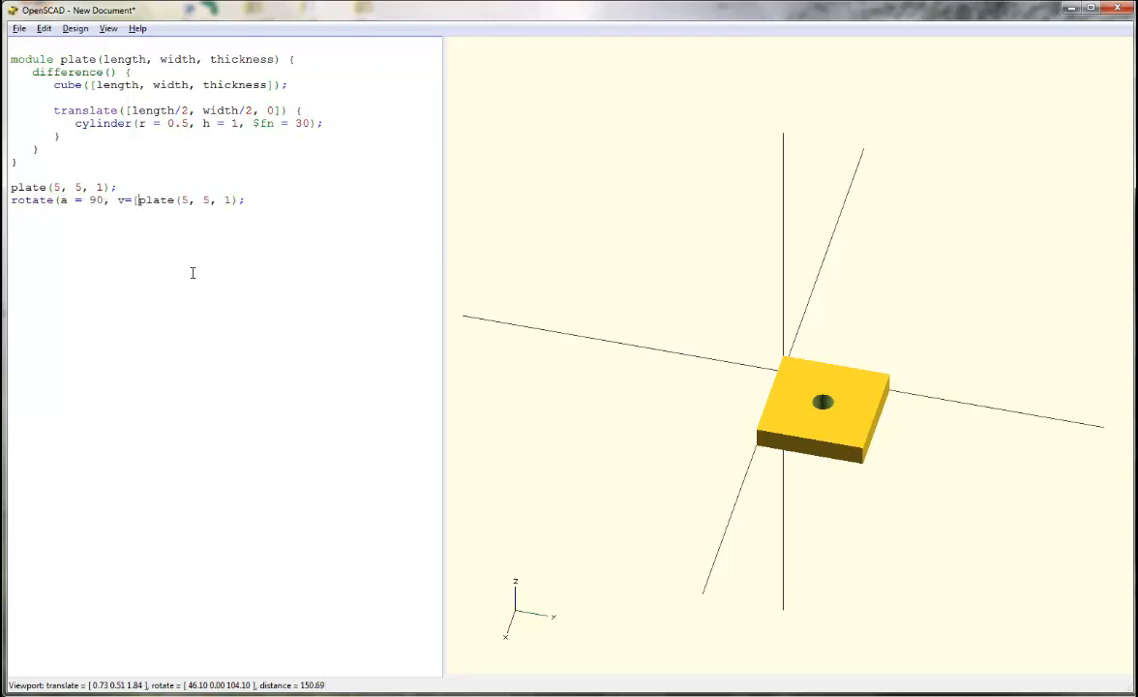
{"action": "type", "text": "1, 0, 0]"}
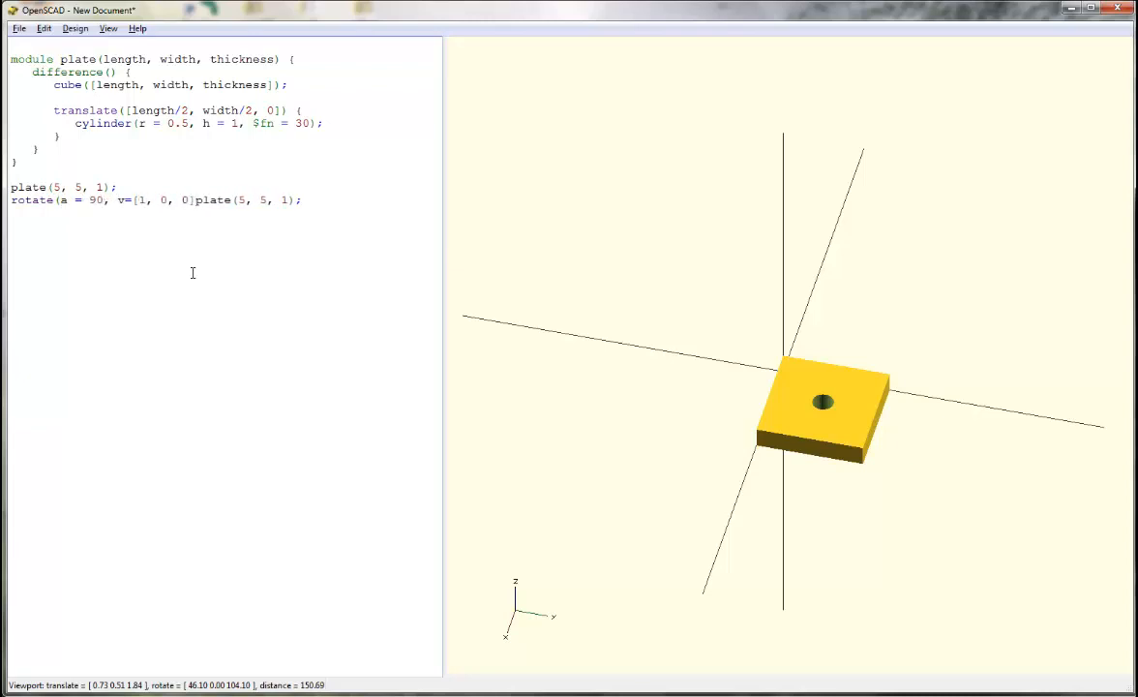
{"action": "double_click", "coordinate": [140, 199]}
{"action": "type", "text": ") "}
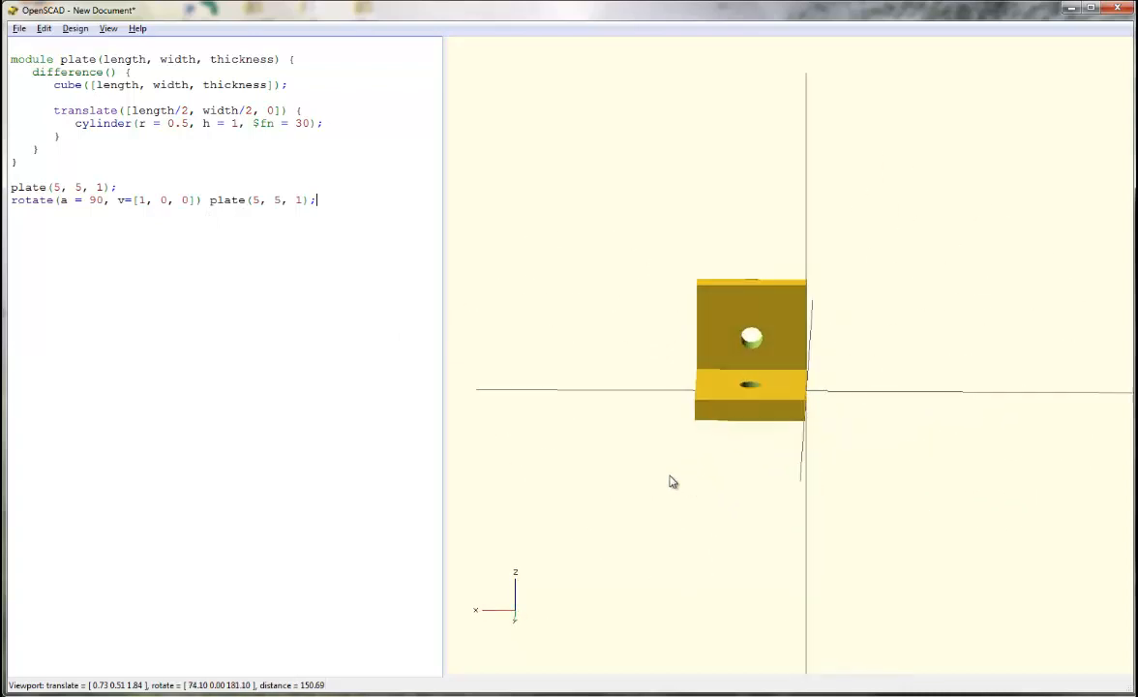
{"action": "left_click_drag", "start_coordinate": [673, 482], "coordinate": [759, 480]}
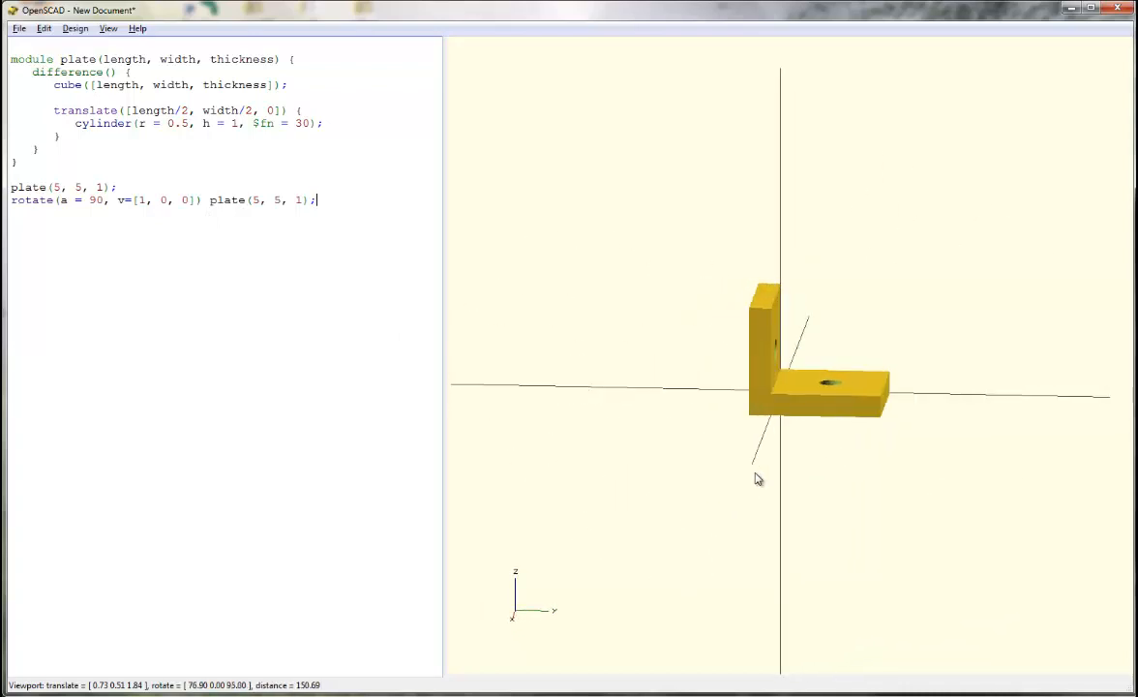
{"action": "left_click_drag", "start_coordinate": [759, 480], "coordinate": [758, 321]}
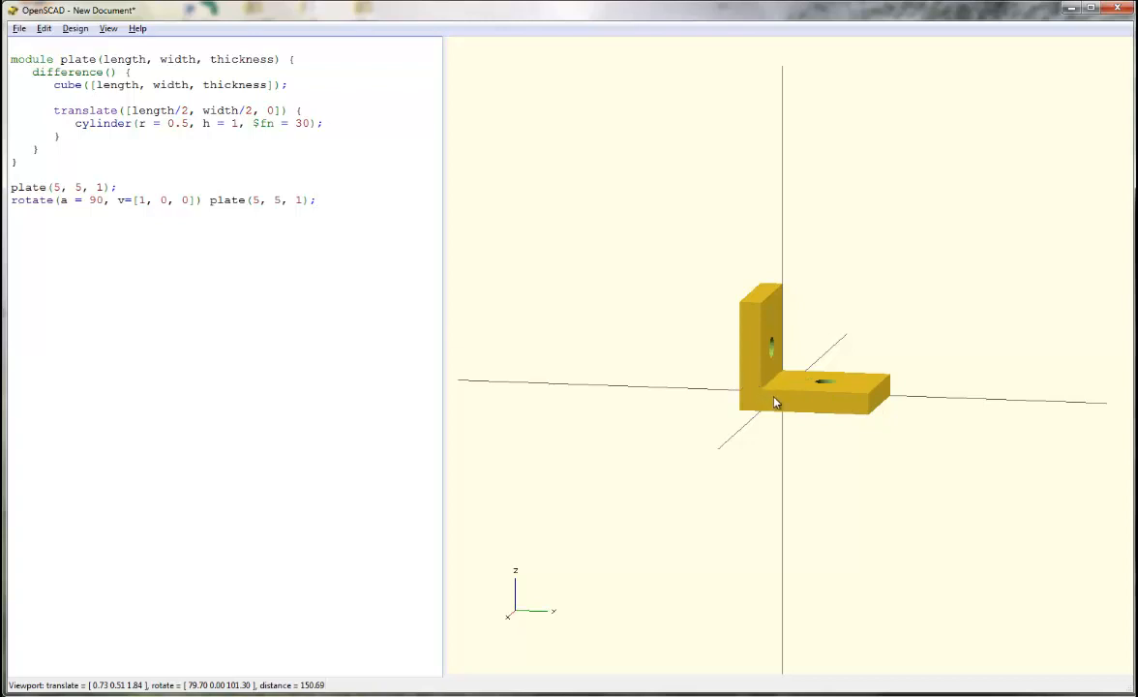
{"action": "mouse_move", "coordinate": [763, 410]}
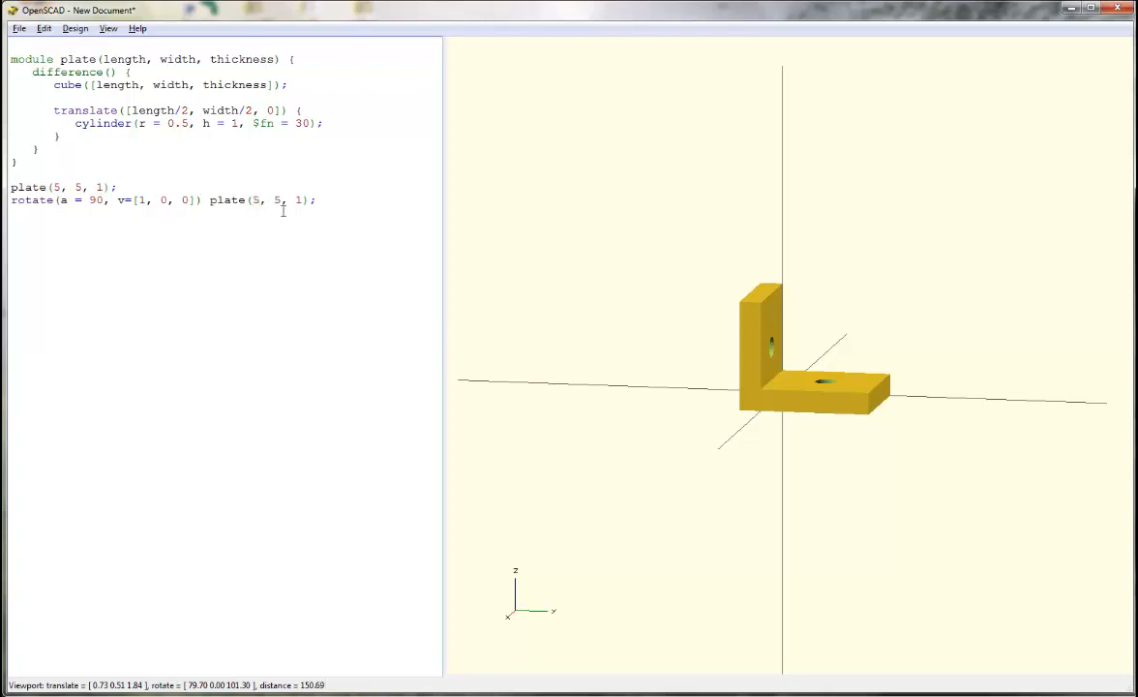
Try plate(5+1, 5, 1) for the rotated plate and check it from an angled view
{"action": "type", "text": "+1"}
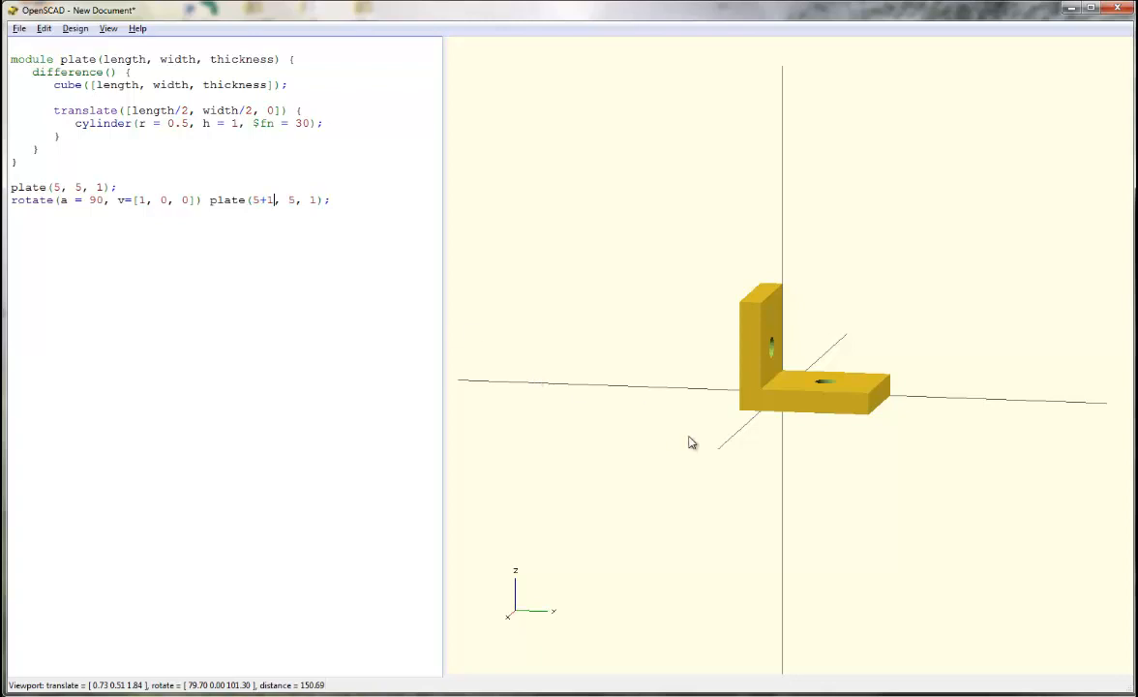
{"action": "left_click_drag", "start_coordinate": [693, 441], "coordinate": [648, 471]}
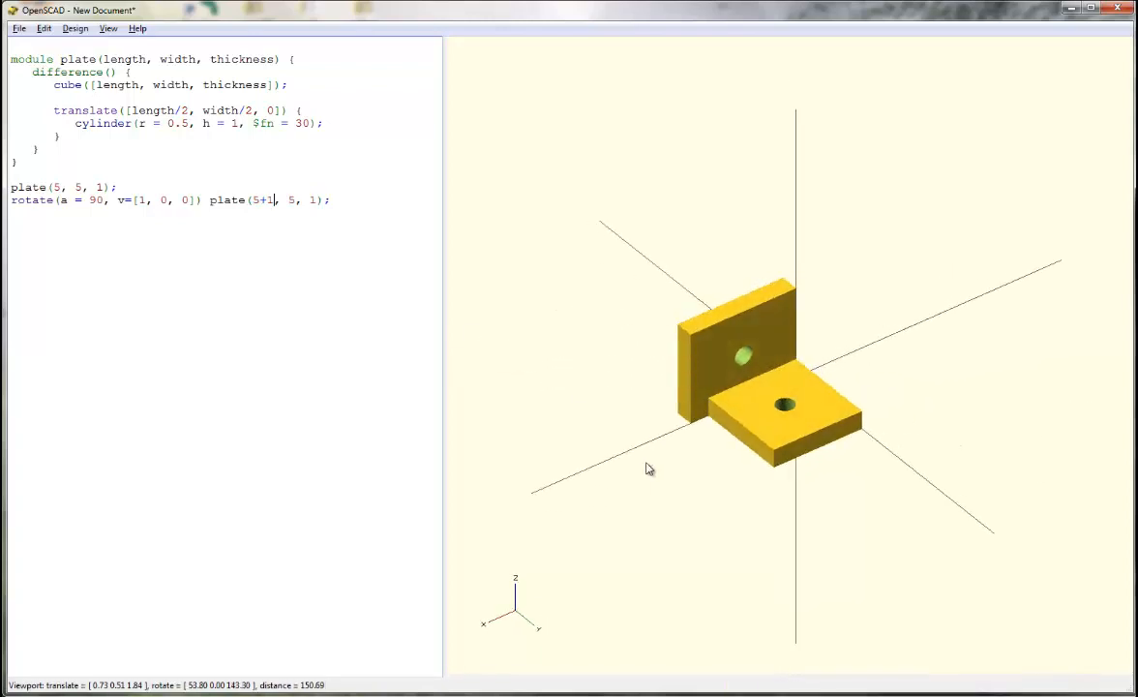
{"action": "left_click_drag", "start_coordinate": [649, 468], "coordinate": [748, 383]}
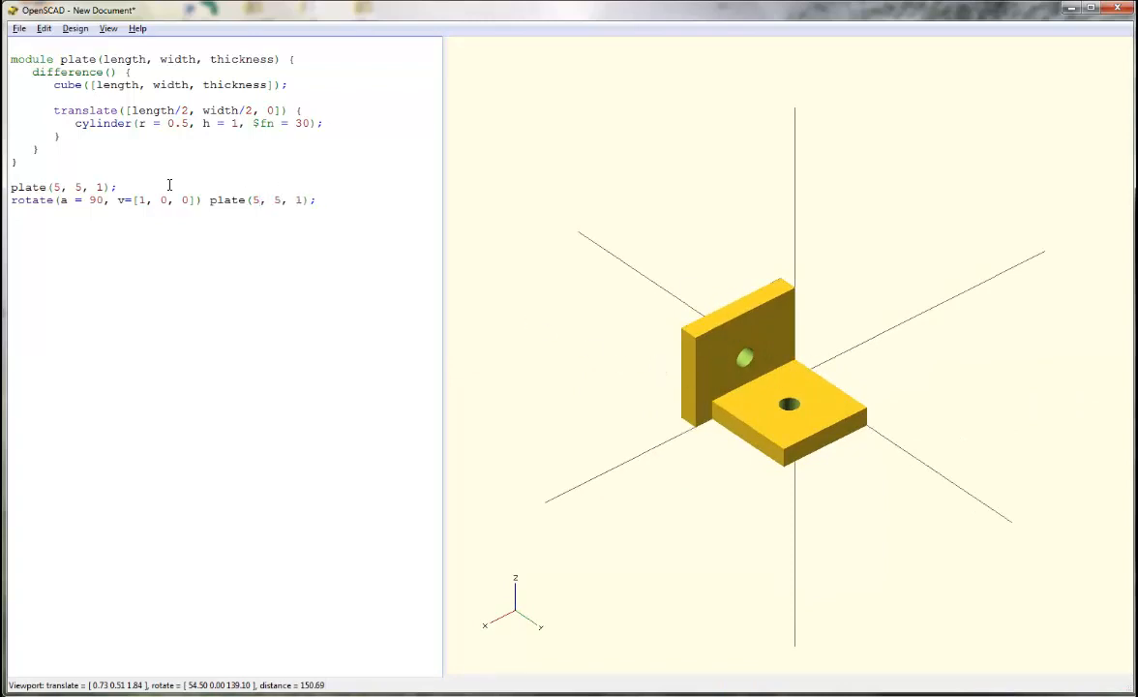
Move the +1 adjustment from the rotated plate's first size value toward its width value
{"action": "double_click", "coordinate": [255, 199]}
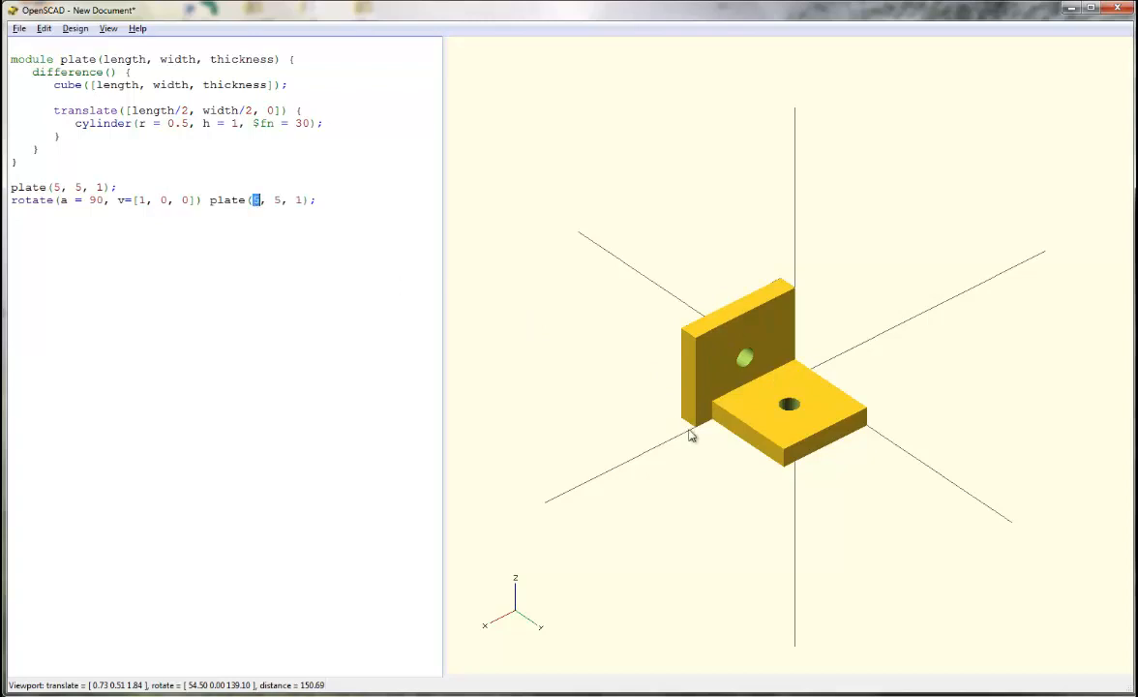
{"action": "mouse_move", "coordinate": [796, 360]}
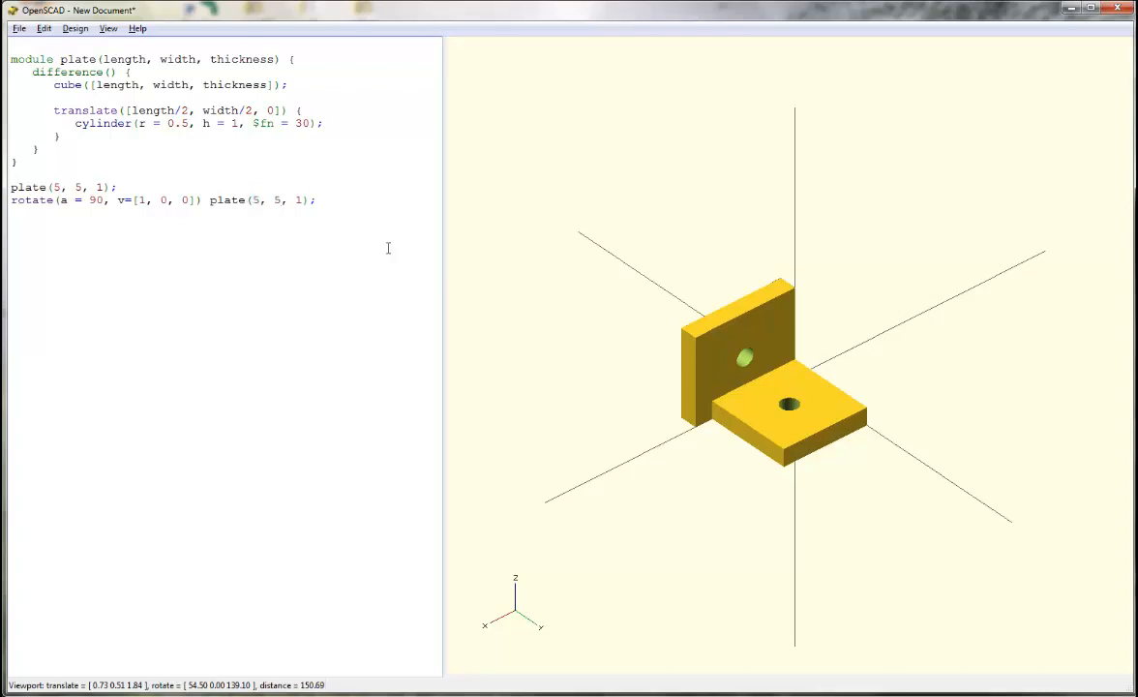
{"action": "left_click", "coordinate": [117, 185]}
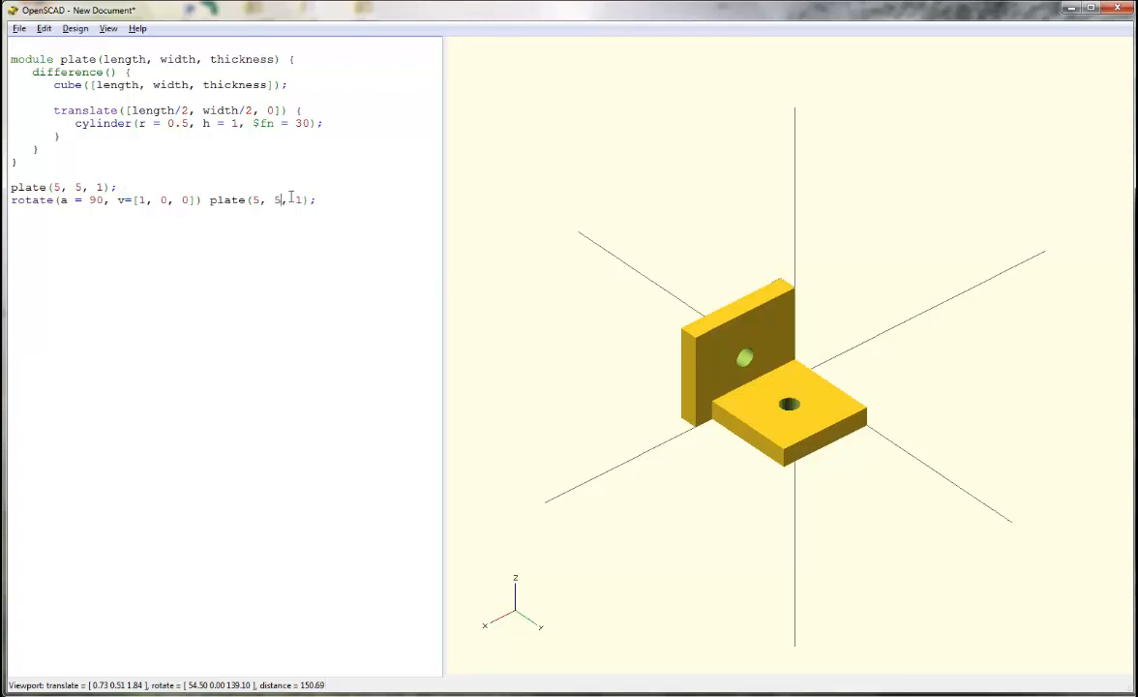
{"action": "type", "text": "+1"}
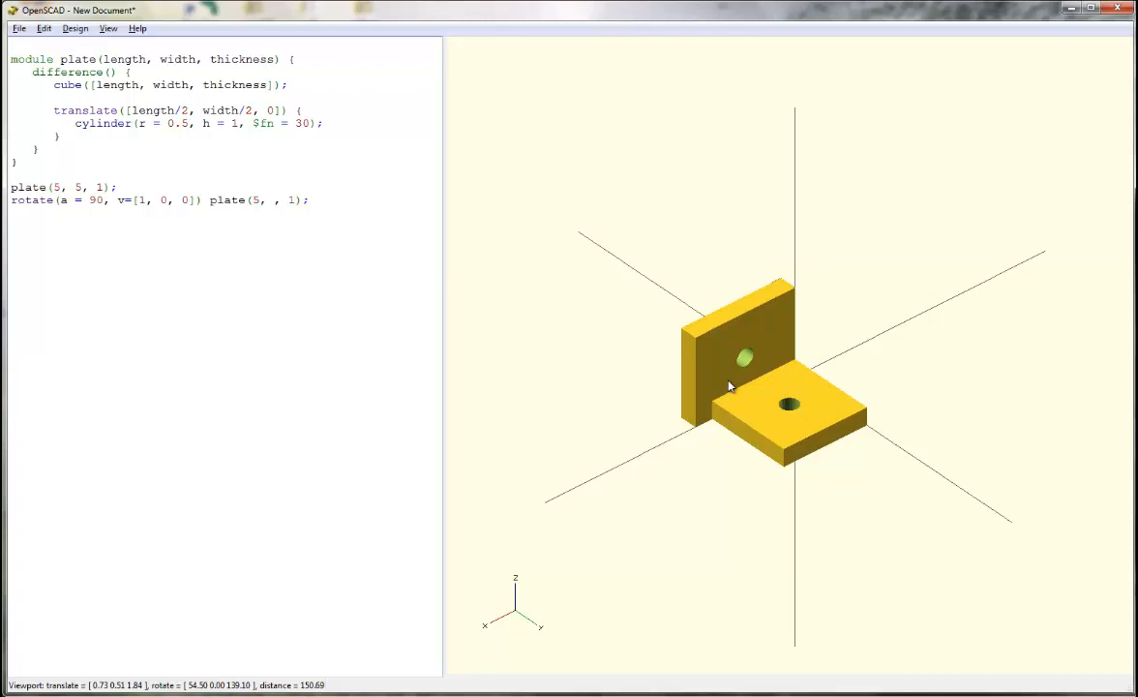
{"action": "mouse_move", "coordinate": [812, 442]}
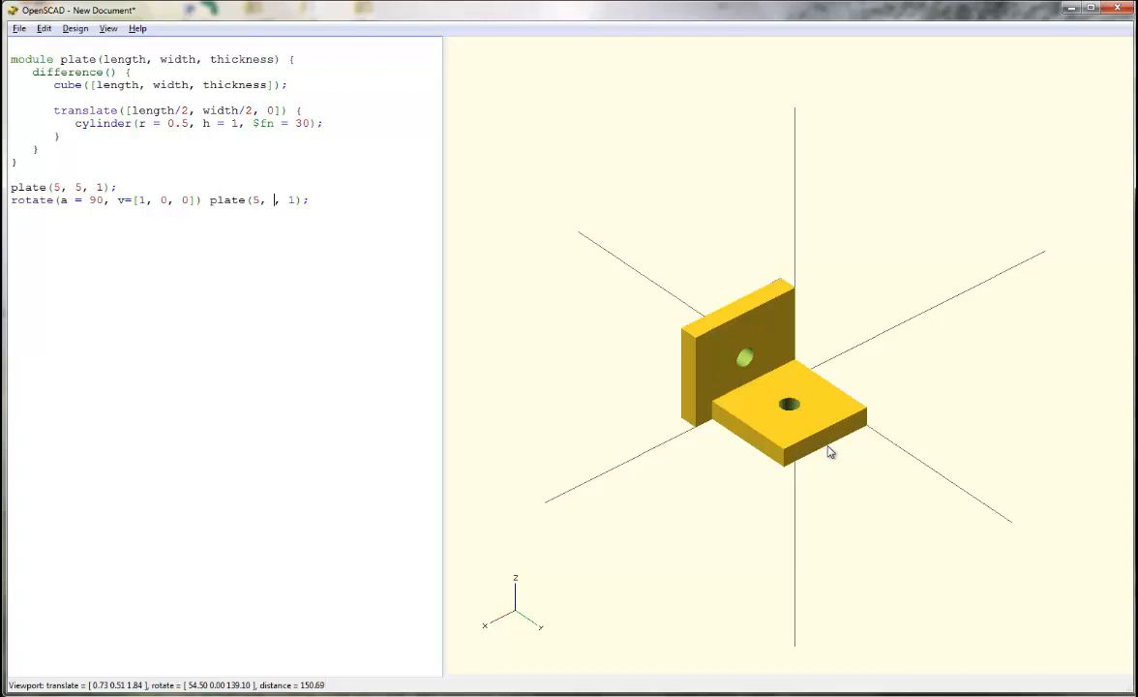
{"action": "mouse_move", "coordinate": [875, 461]}
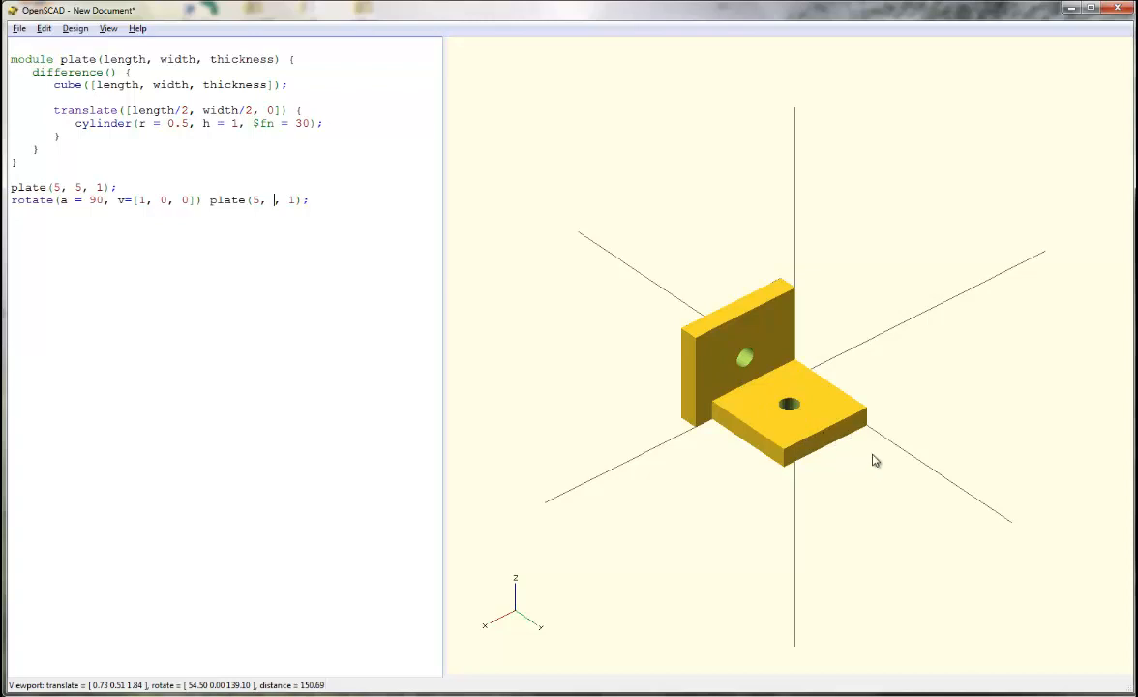
{"action": "mouse_move", "coordinate": [759, 302]}
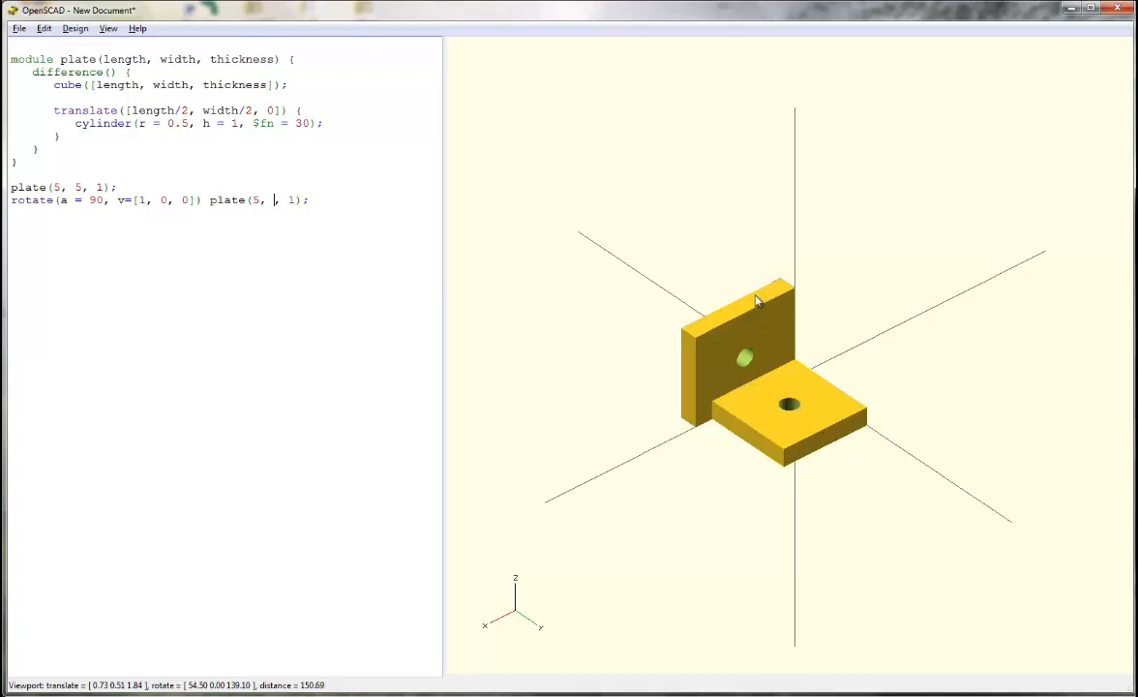
{"action": "mouse_move", "coordinate": [350, 256]}
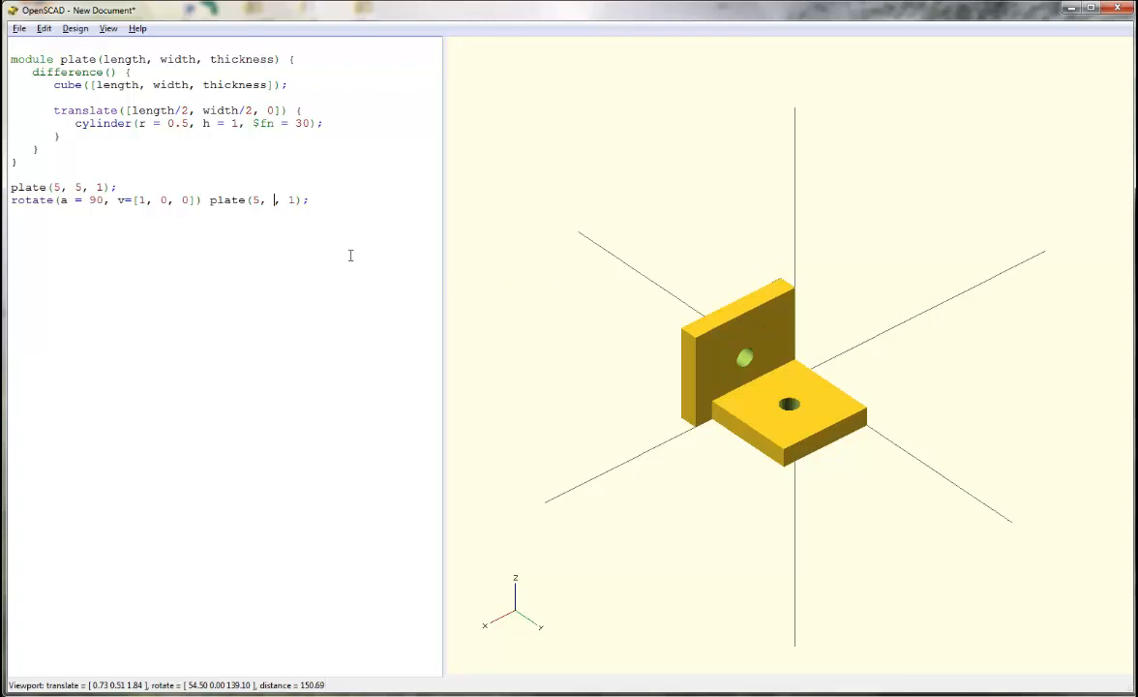
Set the rotated plate's width to 5+1, confirm the L-shape meets at a corner, and start a line below the plate module
{"action": "type", "text": "+1"}
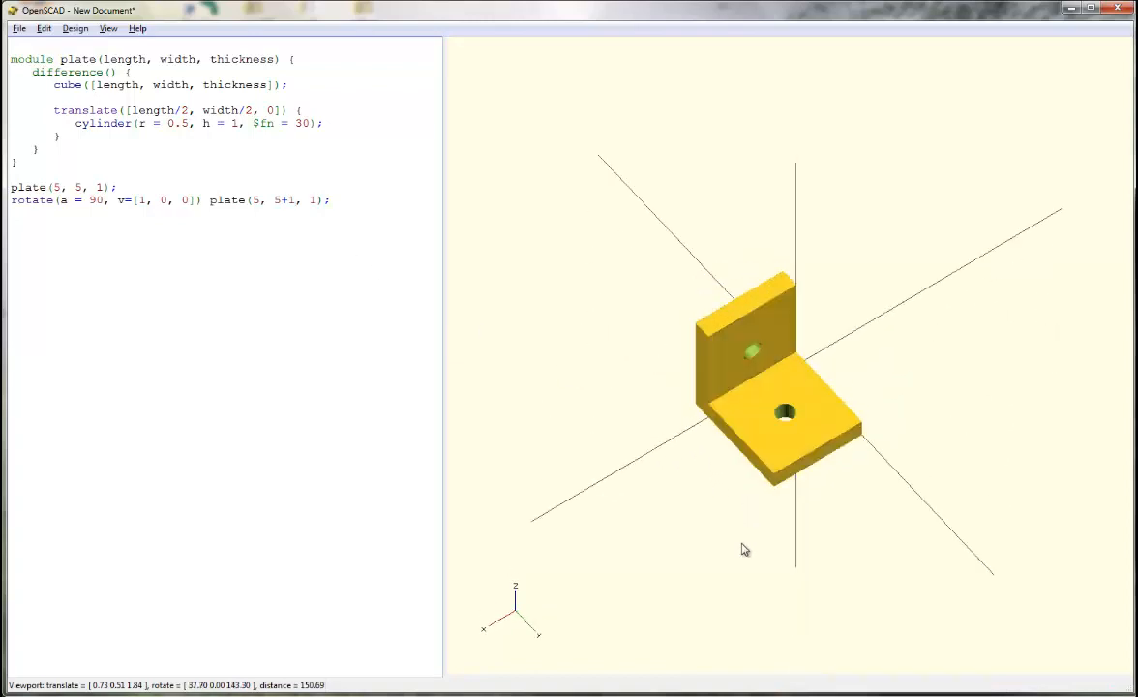
{"action": "left_click_drag", "start_coordinate": [746, 550], "coordinate": [688, 453]}
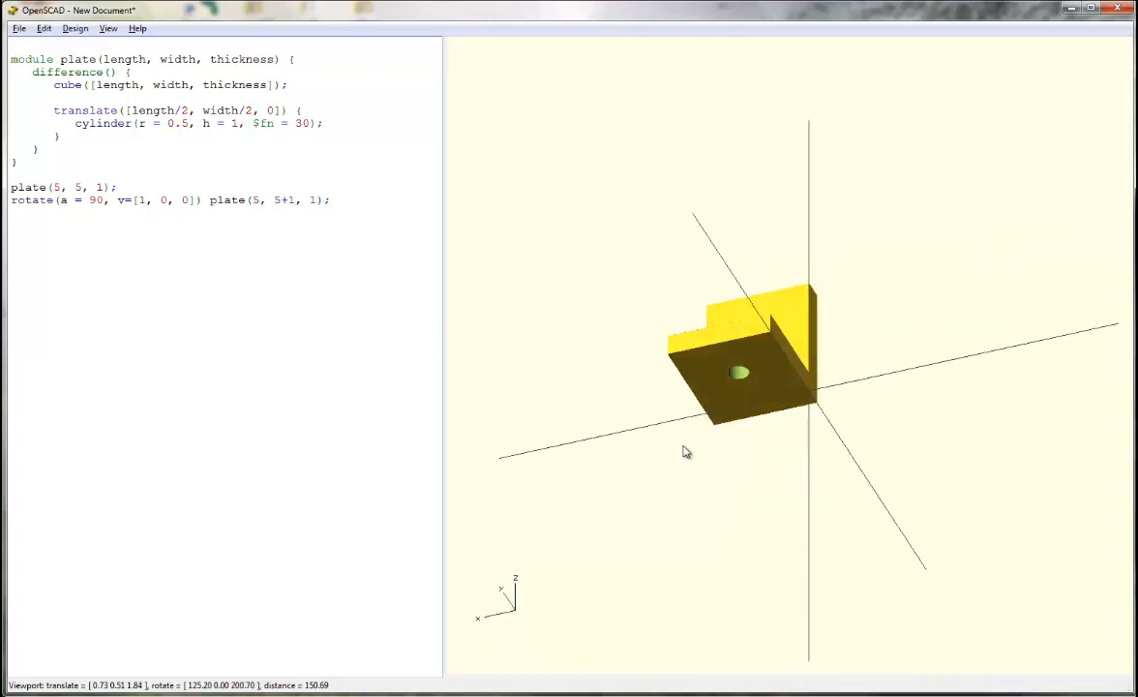
{"action": "left_click_drag", "start_coordinate": [687, 451], "coordinate": [763, 519]}
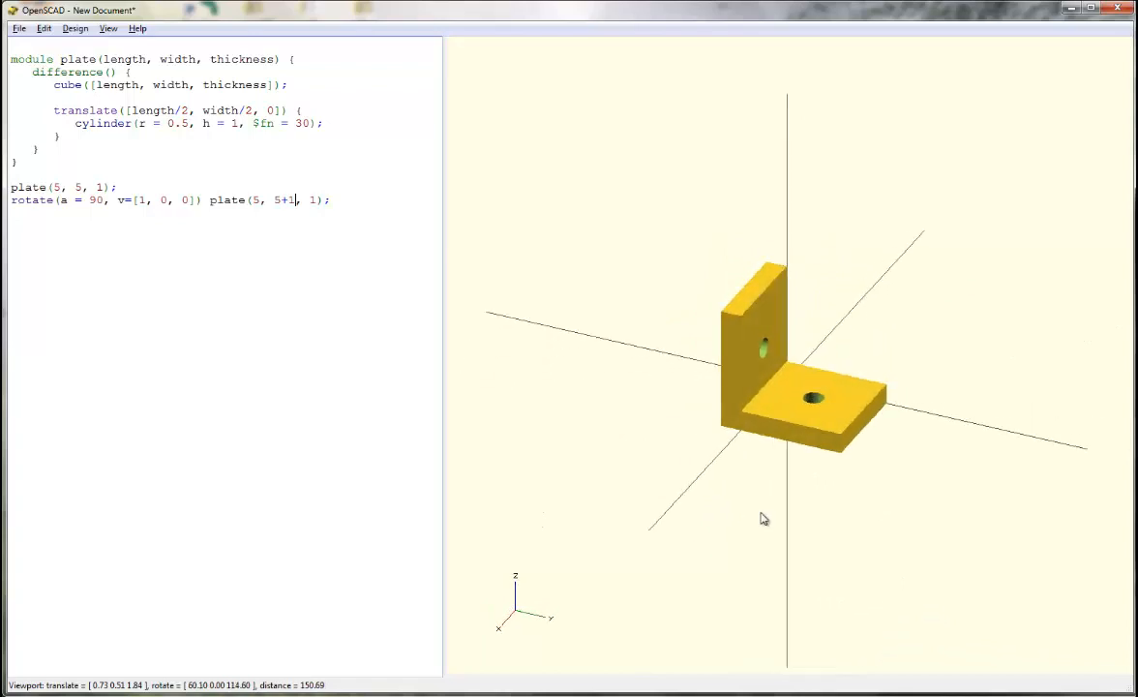
{"action": "left_click_drag", "start_coordinate": [765, 519], "coordinate": [753, 515]}
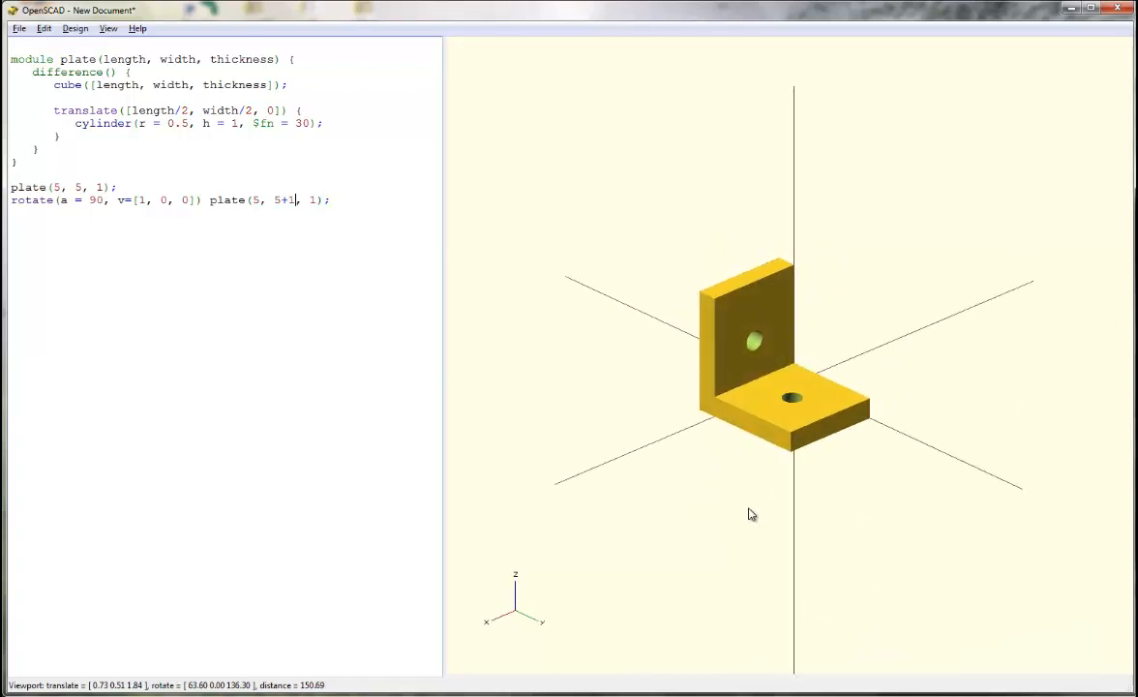
{"action": "double_click", "coordinate": [78, 58]}
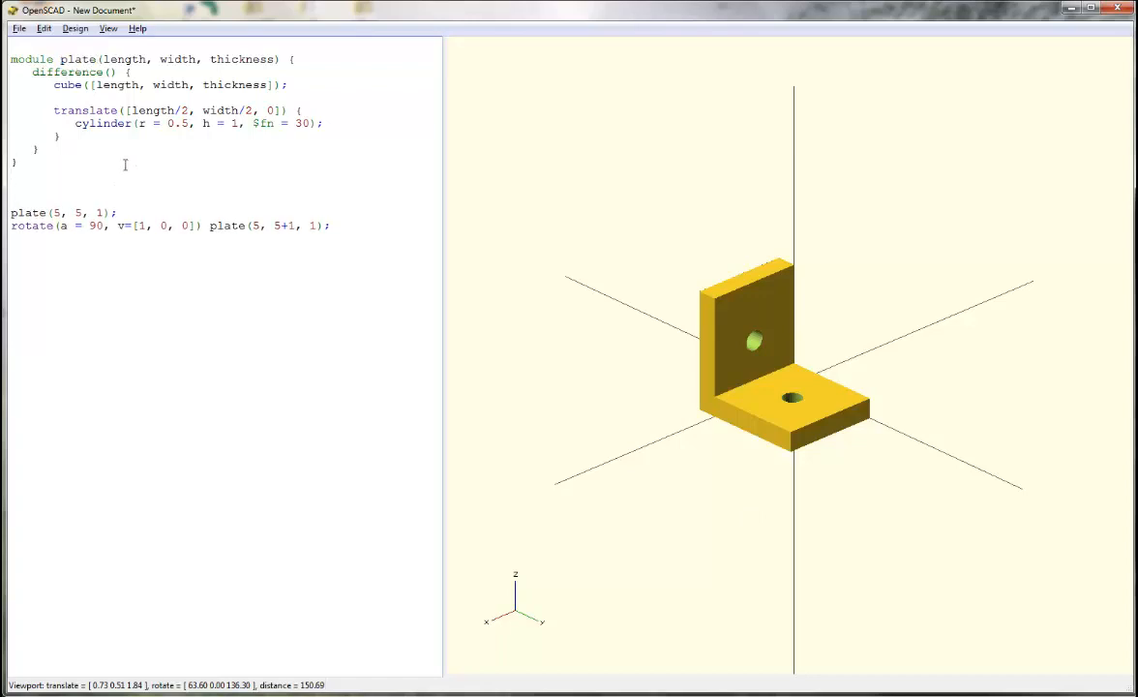
Declare module bracket(length, width, thickness) { around the two plate calls
{"action": "type", "text": "module brack"}
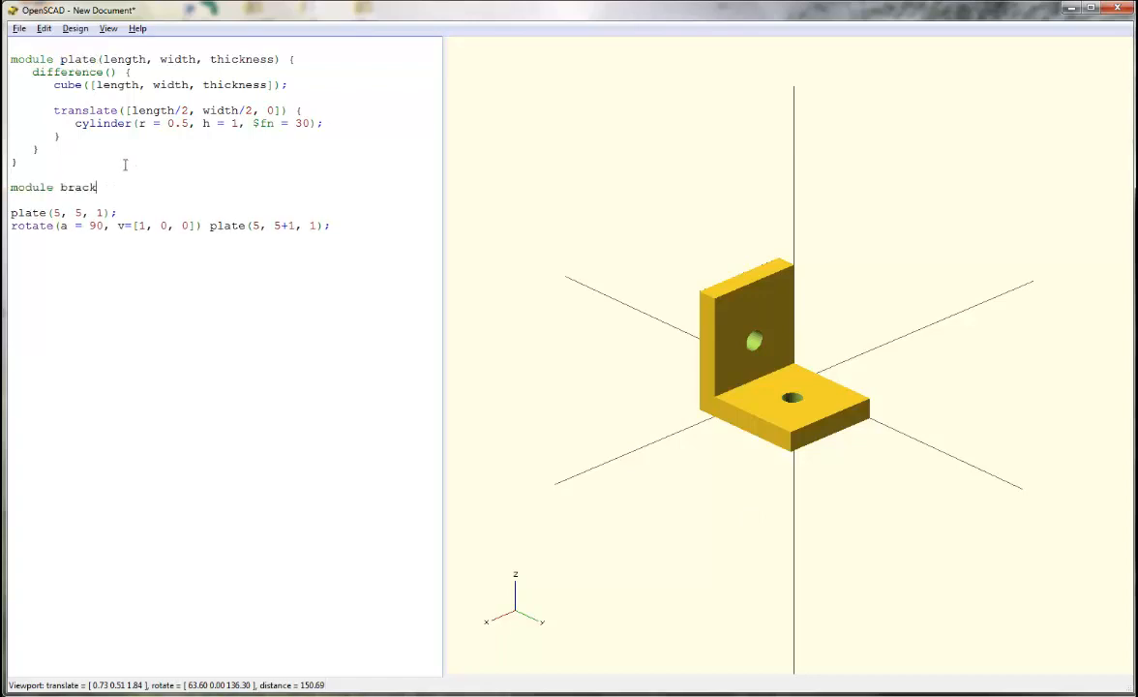
{"action": "type", "text": "et(width,"}
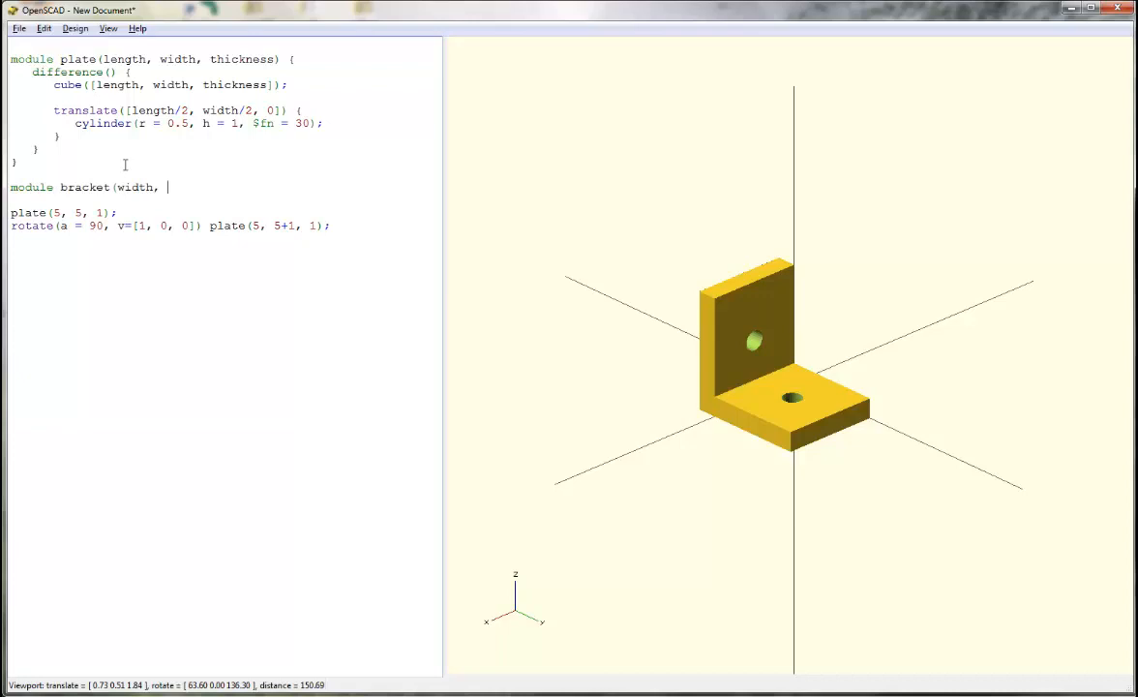
{"action": "type", "text": "length,"}
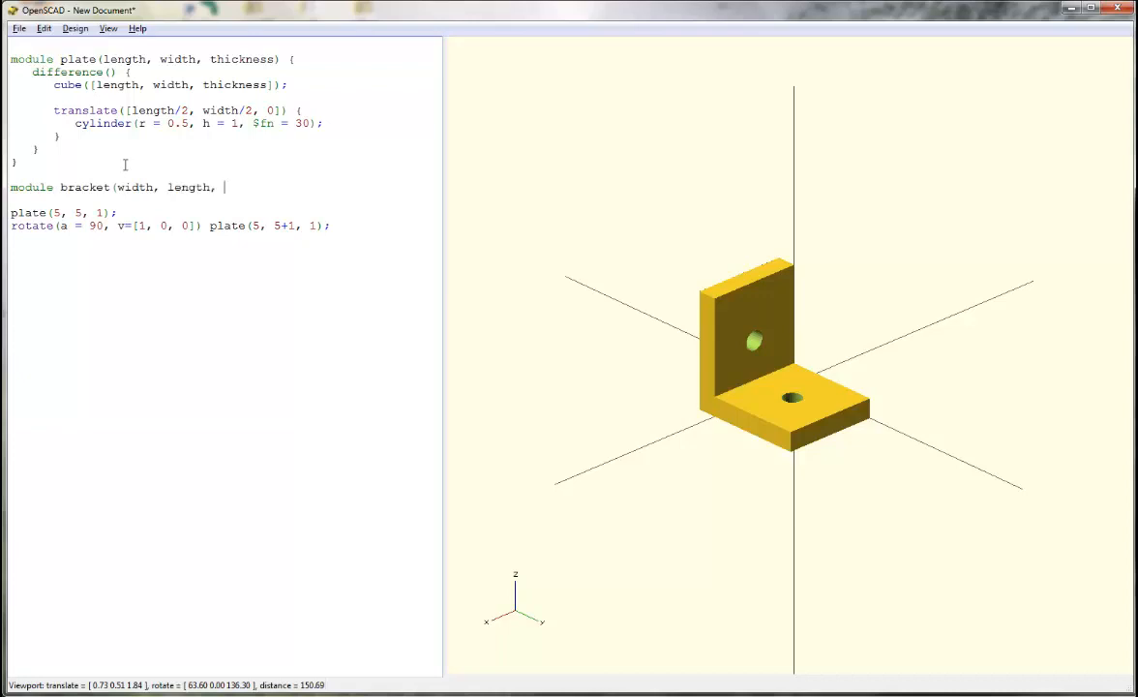
{"action": "type", "text": "thickness) {"}
{"action": "type", "text": "}"}
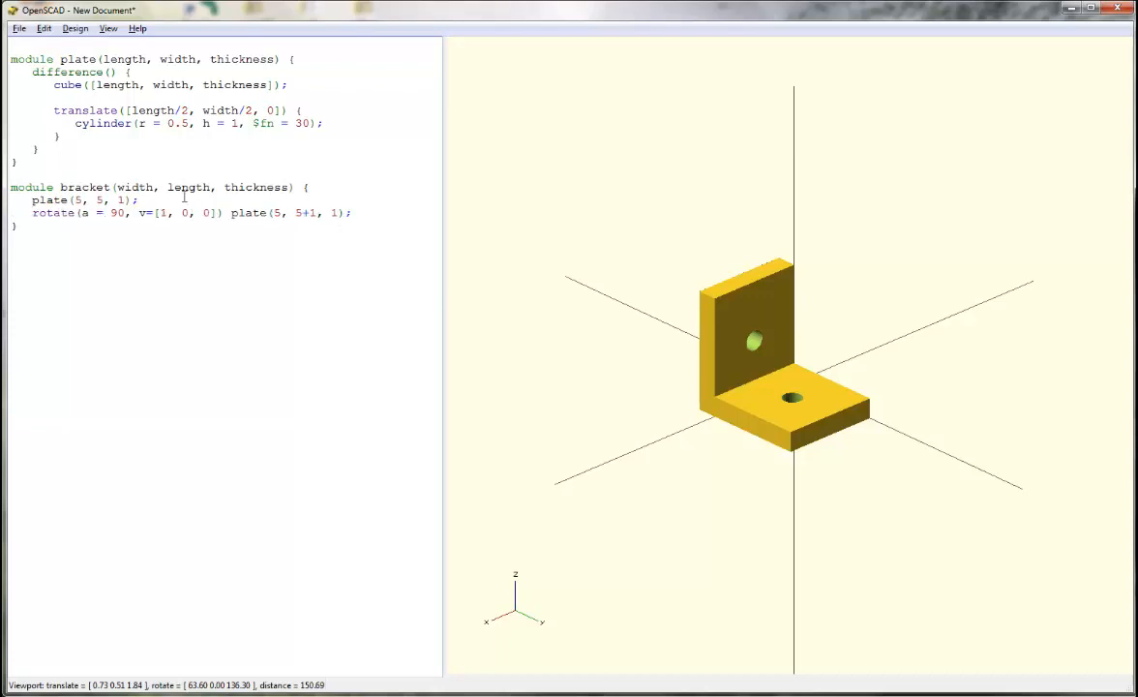
Replace the plate numbers with length, width and thickness, using width+thickness for the rotated plate
{"action": "type", "text": "width"}
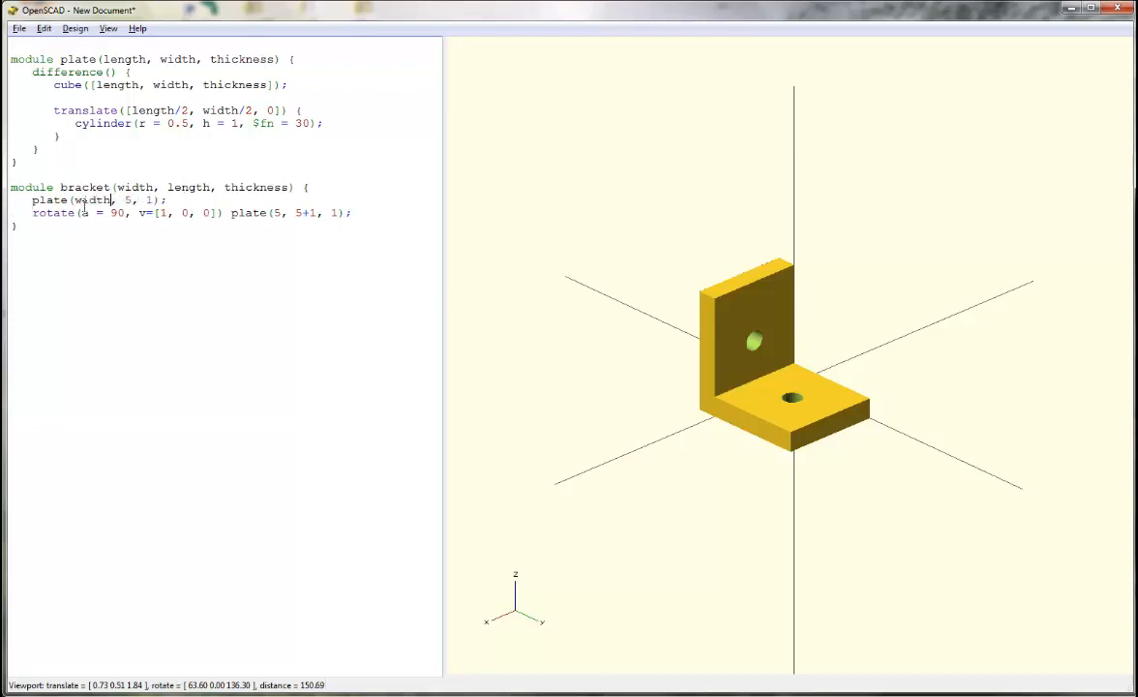
{"action": "type", "text": "length"}
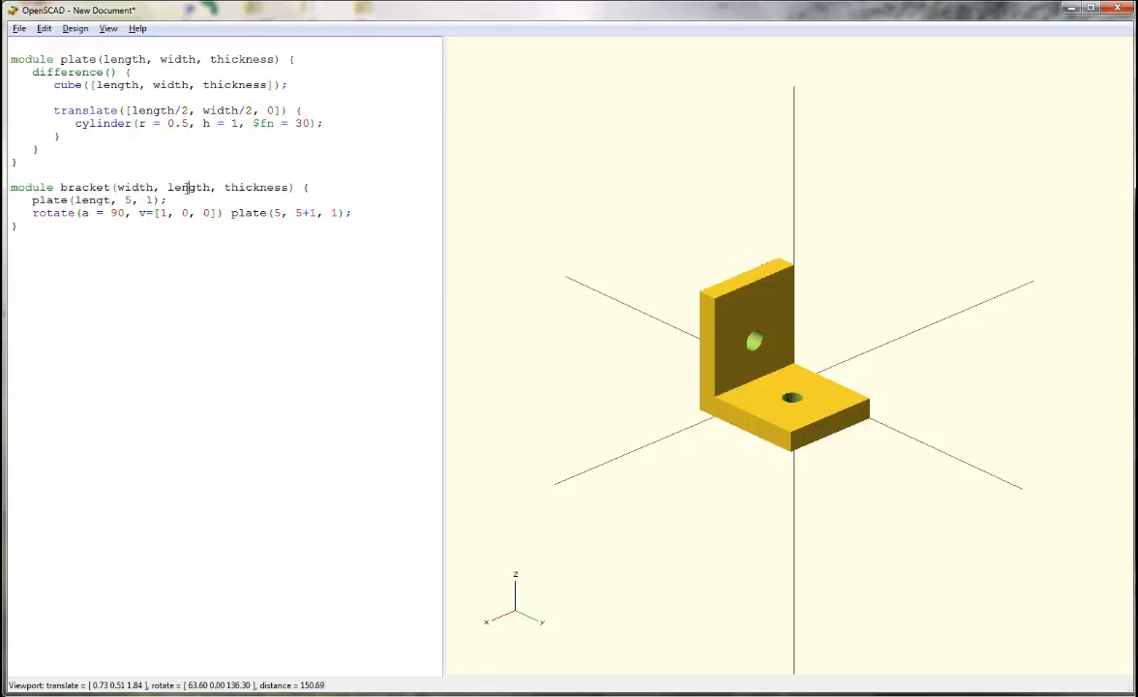
{"action": "type", "text": "length"}
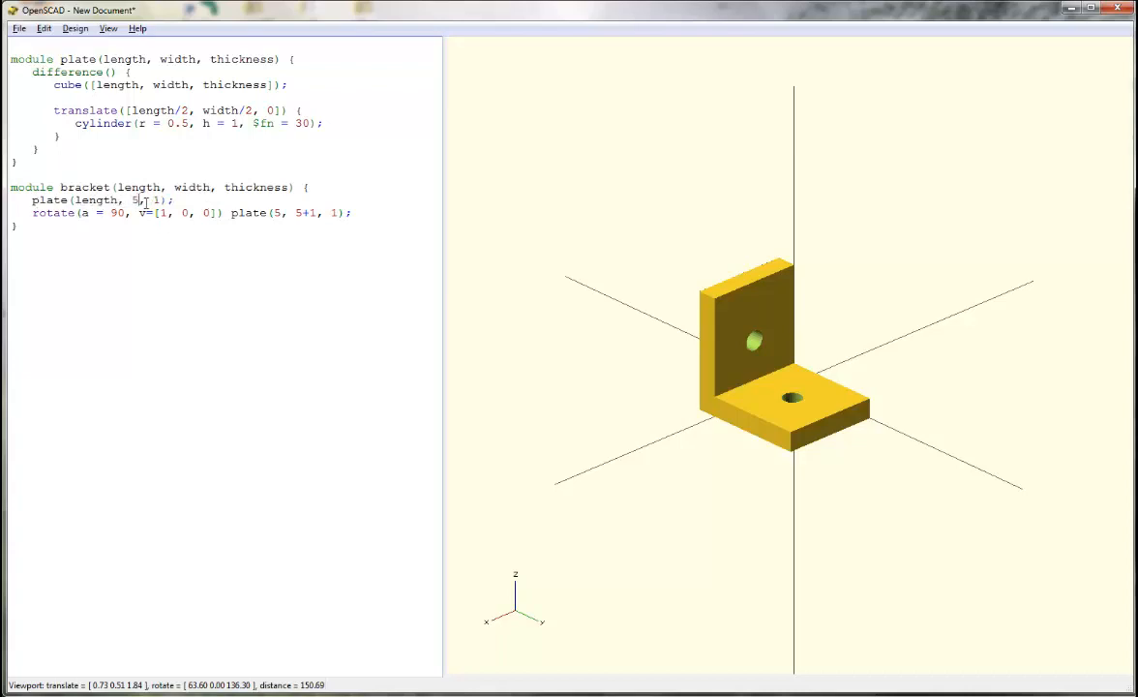
{"action": "type", "text": "width"}
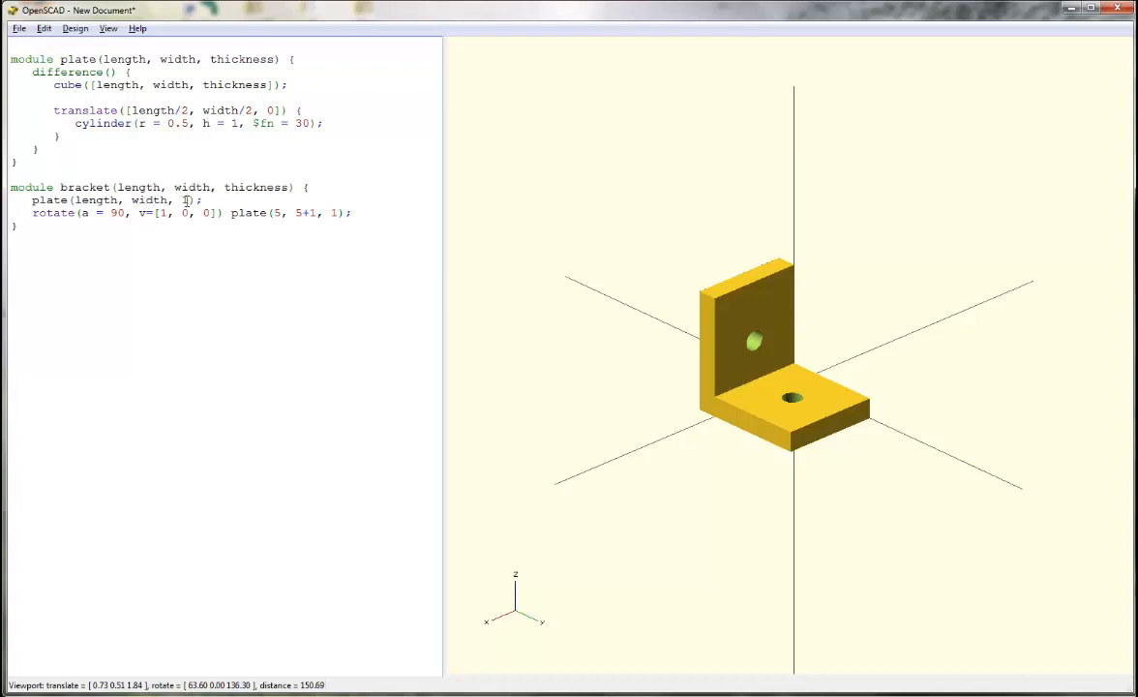
{"action": "type", "text": "thickness"}
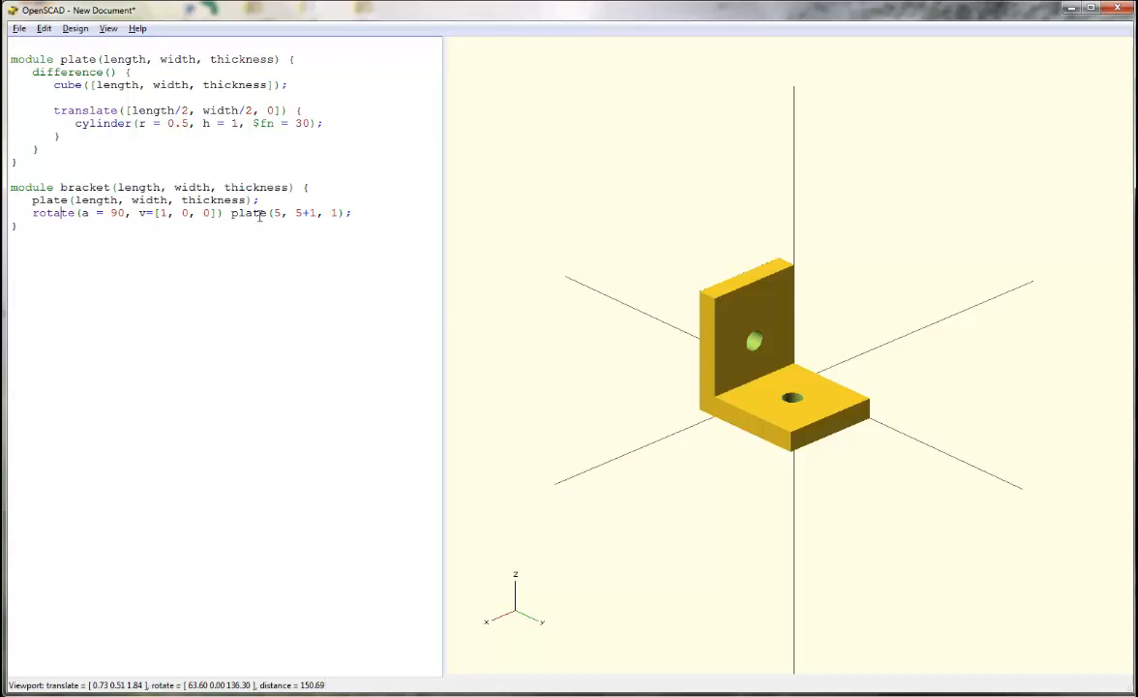
{"action": "type", "text": "length"}
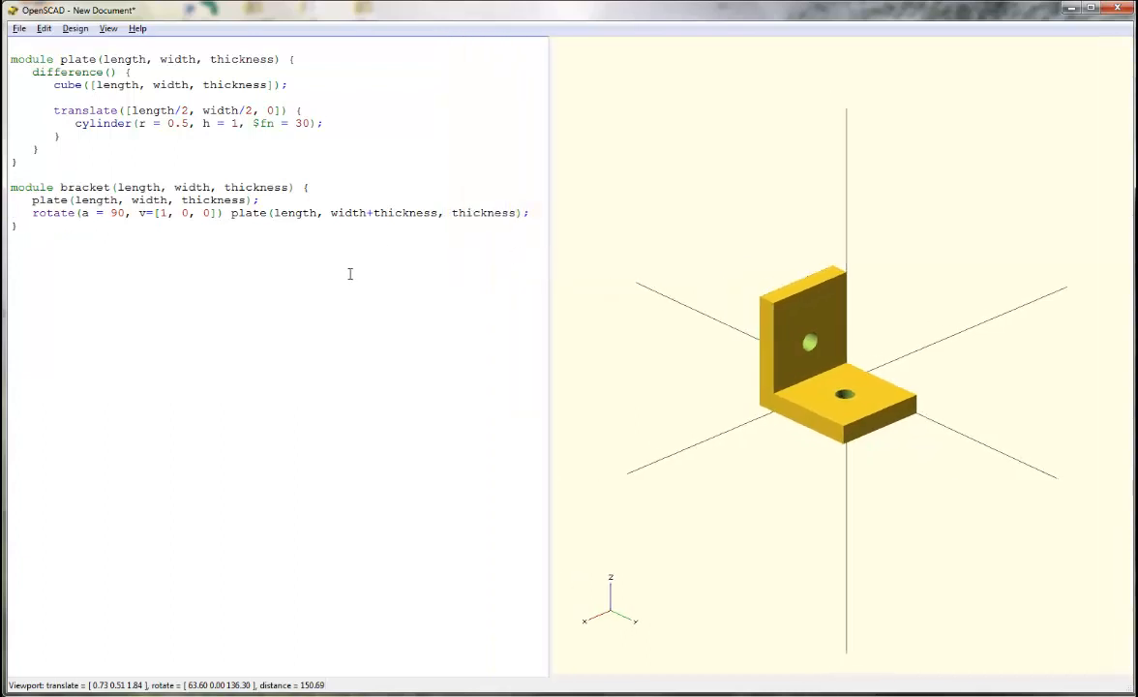
Call bracket(5, 5, 1) below the module and adjust it to a 6 by 6 bracket
{"action": "type", "text": "brc"}
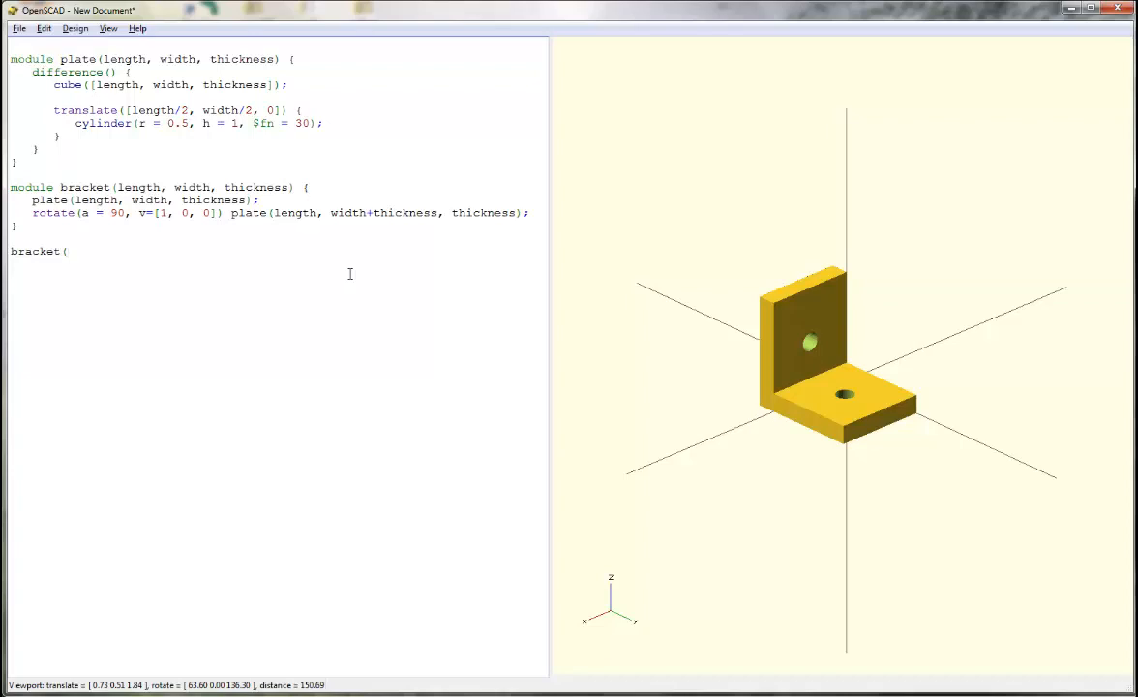
{"action": "type", "text": "5, 5, 1);"}
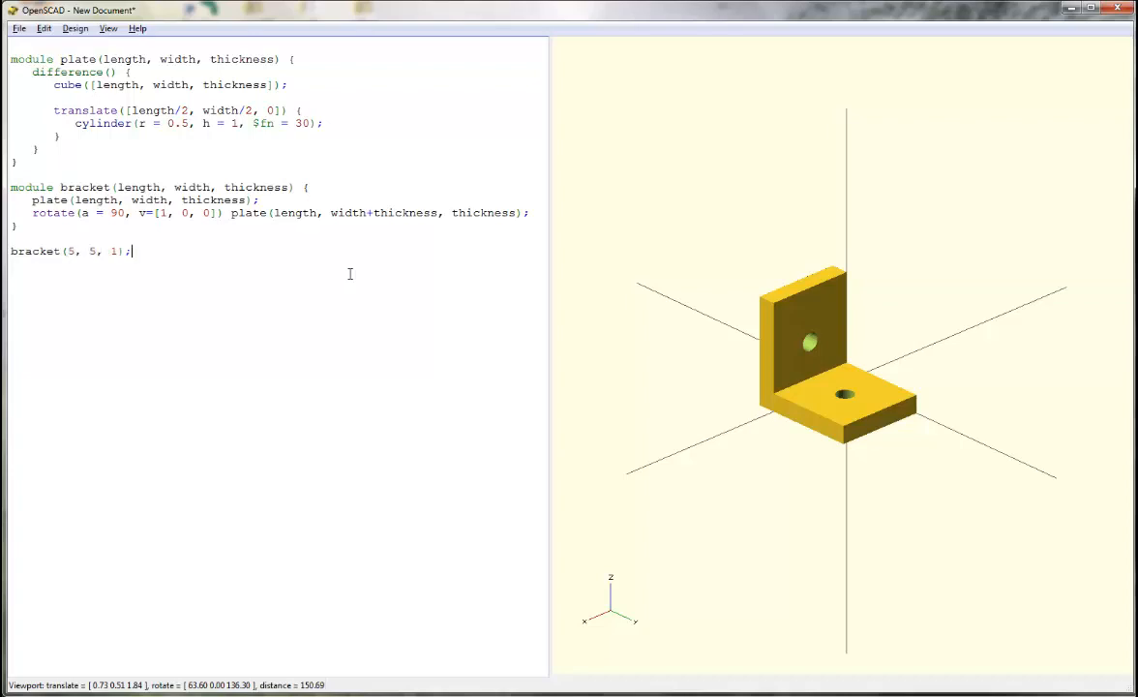
{"action": "mouse_move", "coordinate": [496, 321]}
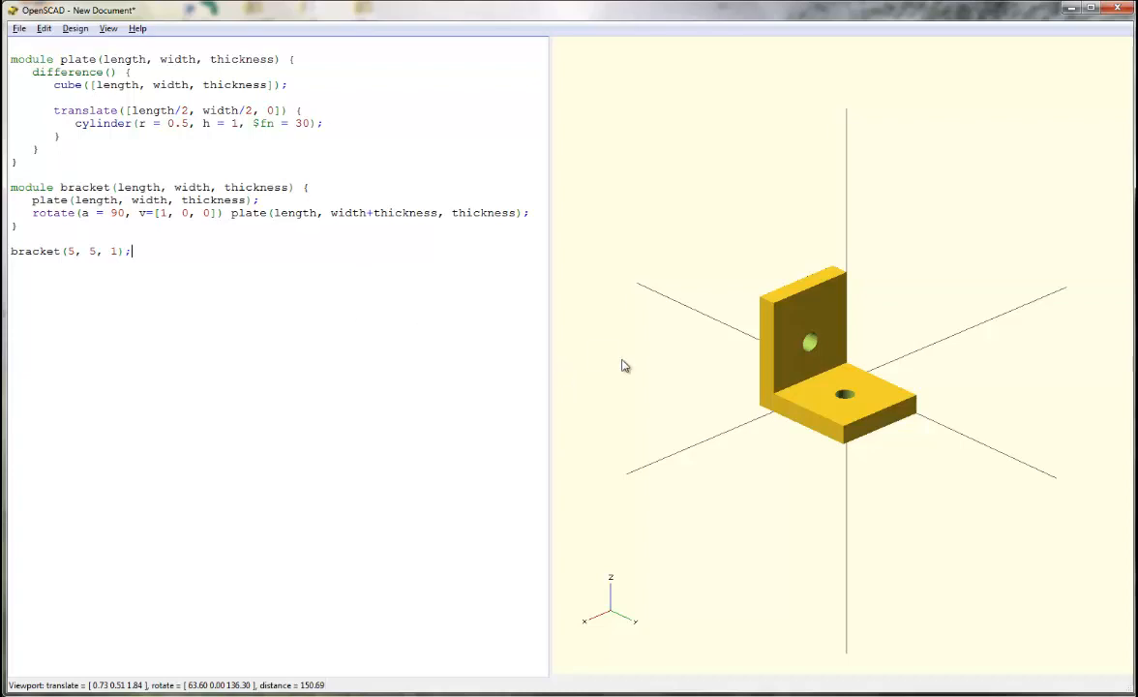
{"action": "type", "text": "0"}
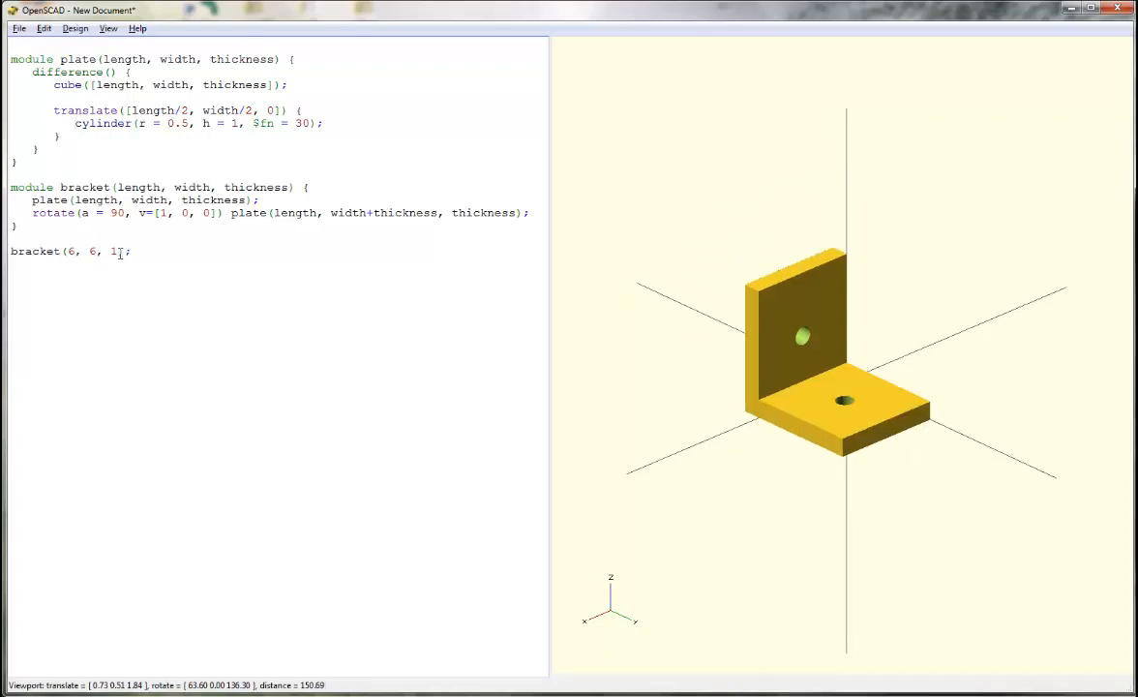
Change the bracket call's thickness to 0.5 and inspect the thinner L-bracket
{"action": "type", "text": "0"}
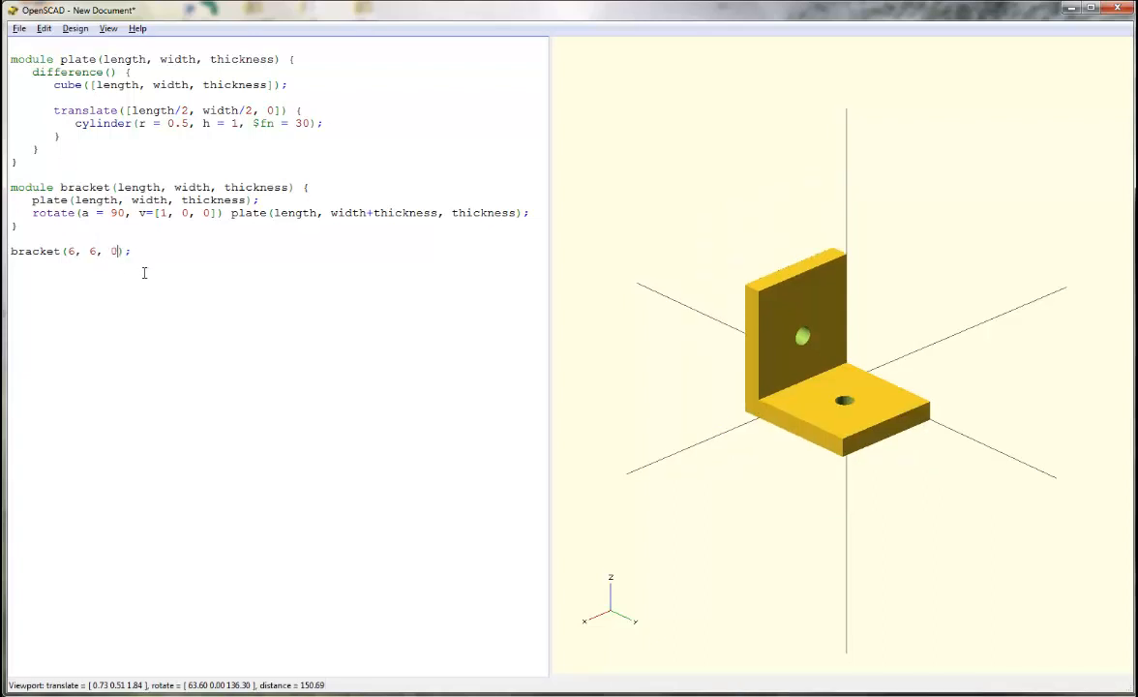
{"action": "type", "text": ".5"}
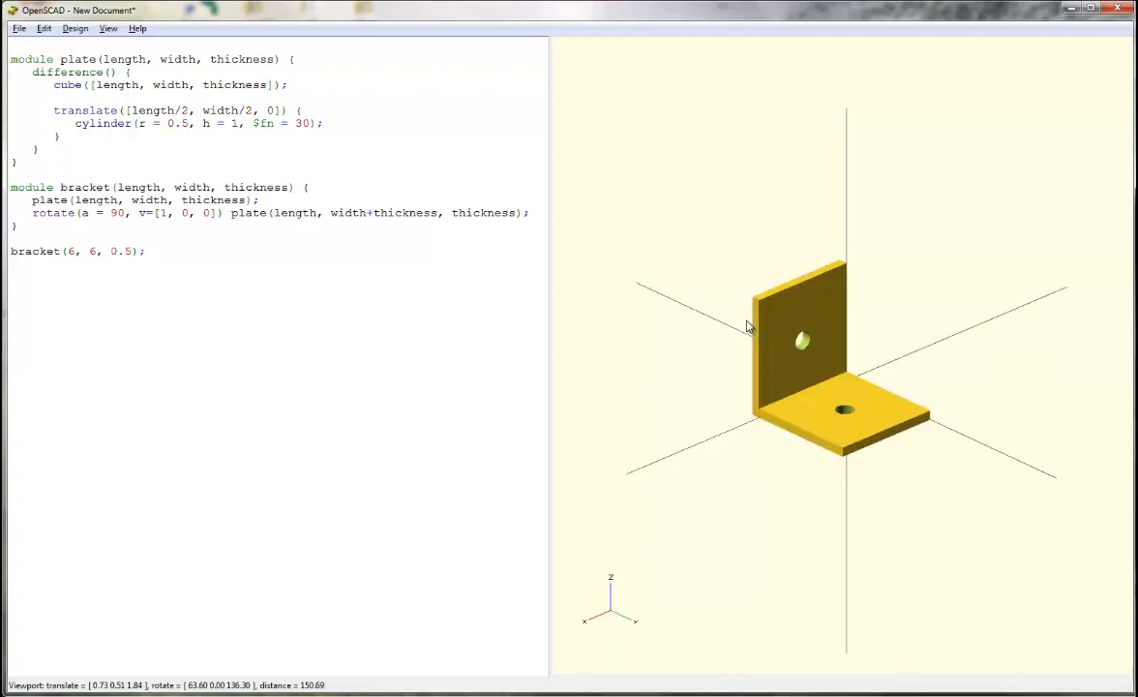
{"action": "mouse_move", "coordinate": [805, 318]}
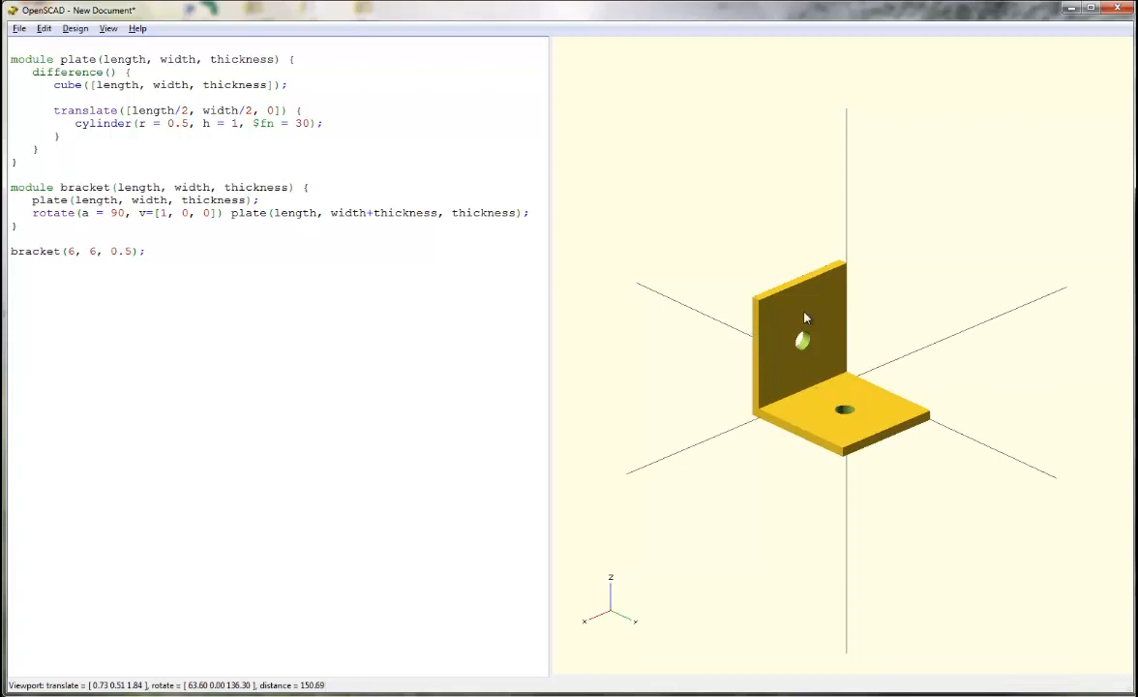
{"action": "mouse_move", "coordinate": [805, 325]}
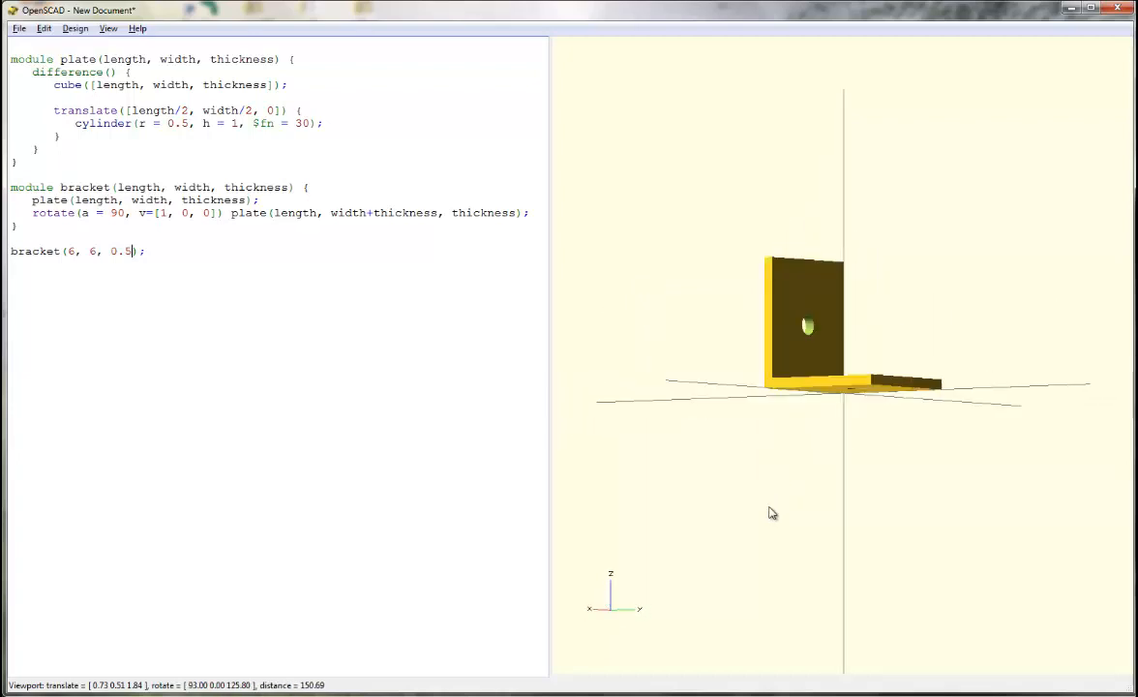
{"action": "left_click_drag", "start_coordinate": [773, 513], "coordinate": [813, 519]}
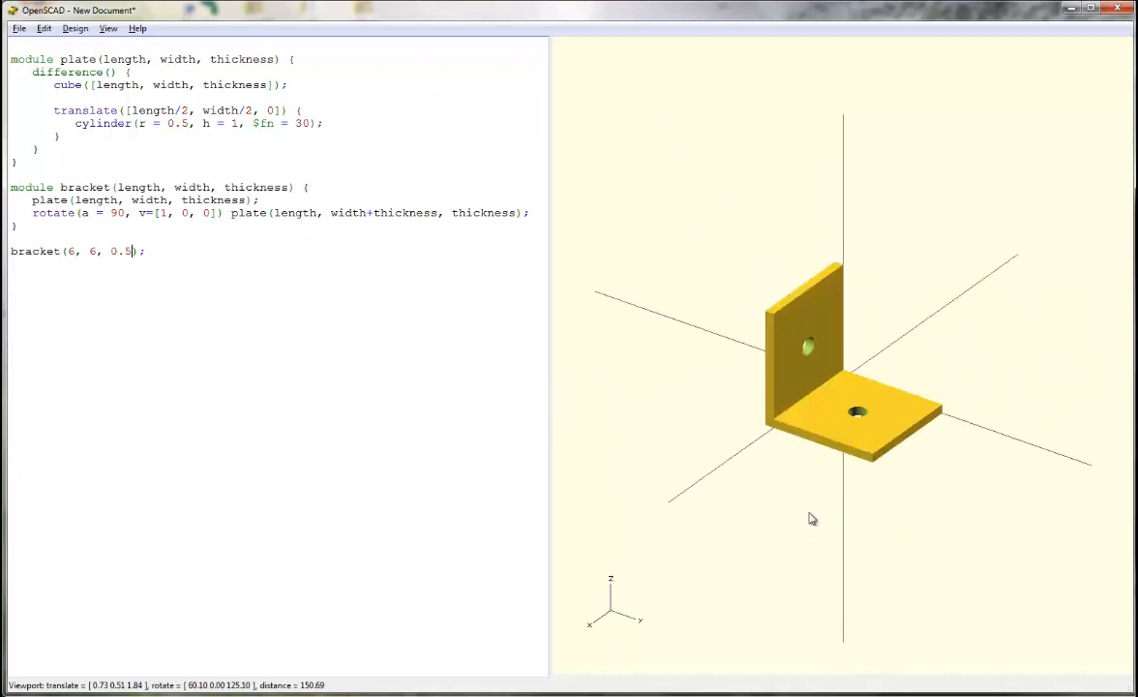